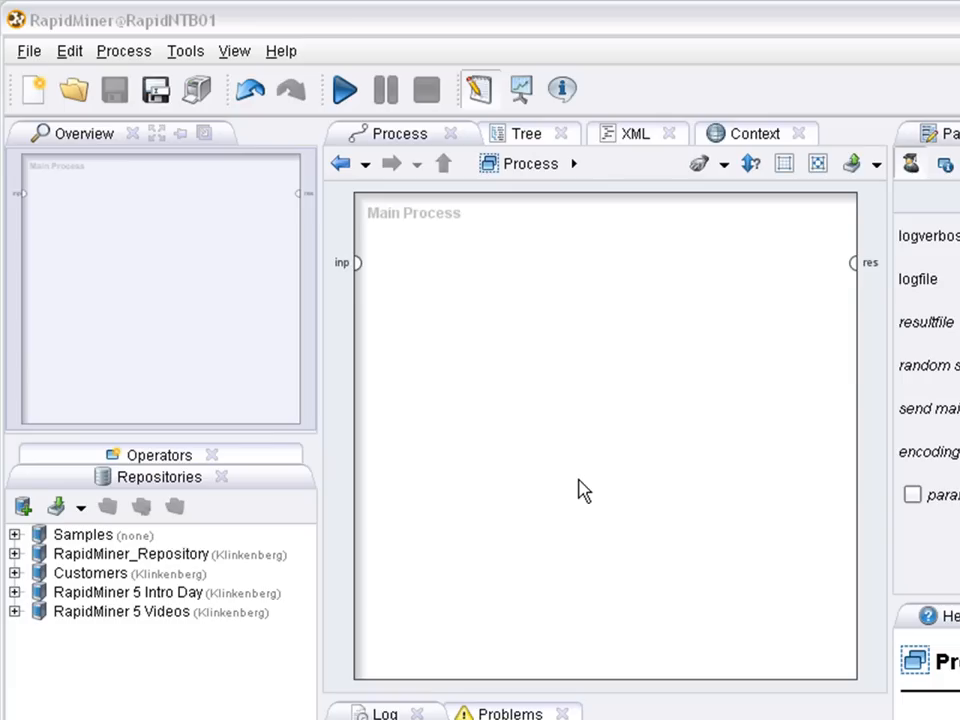
pyautogui.moveTo(100, 80)
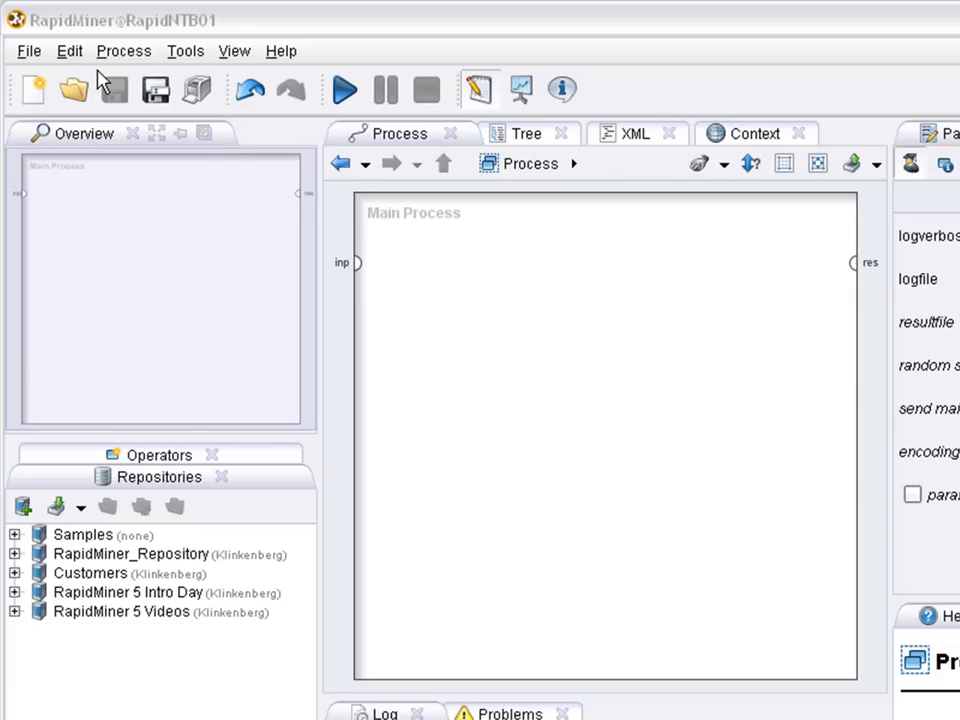
# Bring up the New Building Block dialog listing the predefined blocks.
pyautogui.click(62, 44)
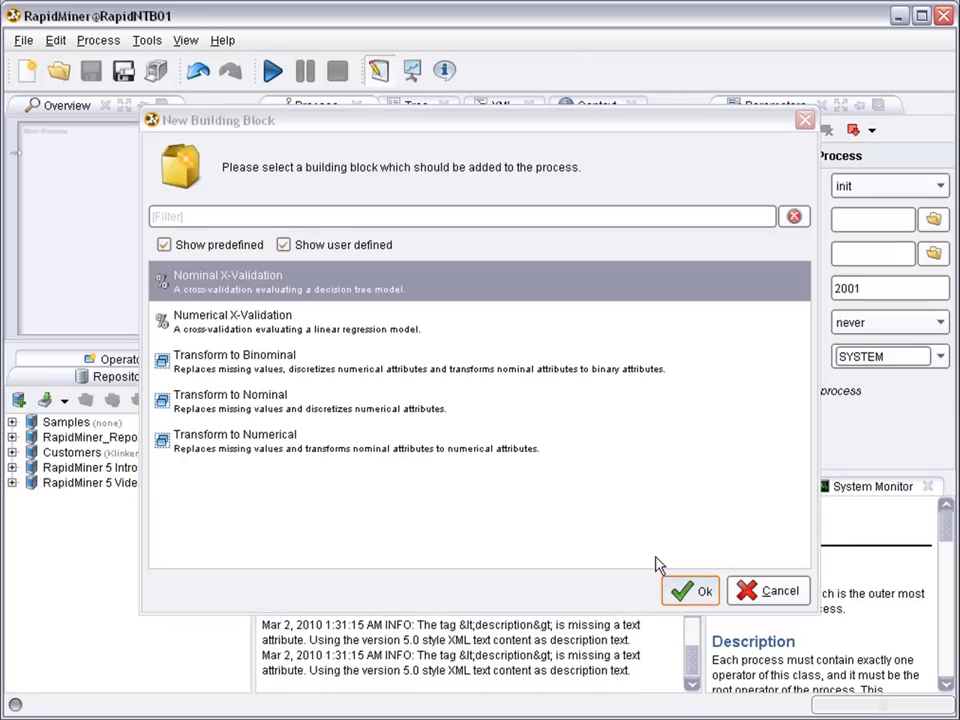
# Add the Nominal X-Validation block and browse to the Modeling operators.
pyautogui.click(690, 590)
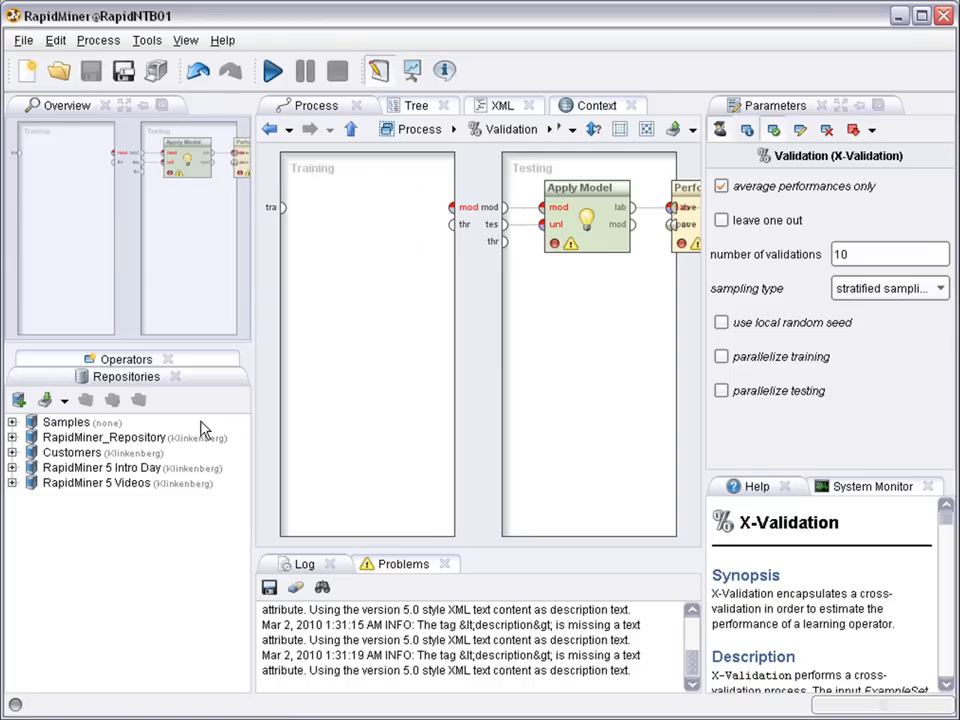
pyautogui.click(126, 358)
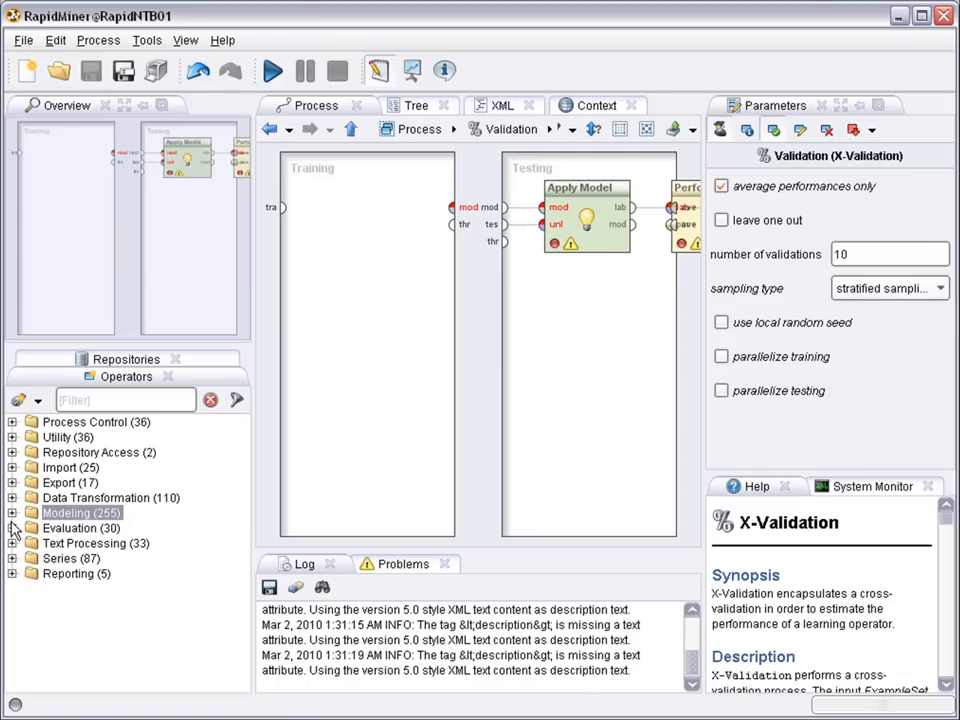
pyautogui.click(12, 512)
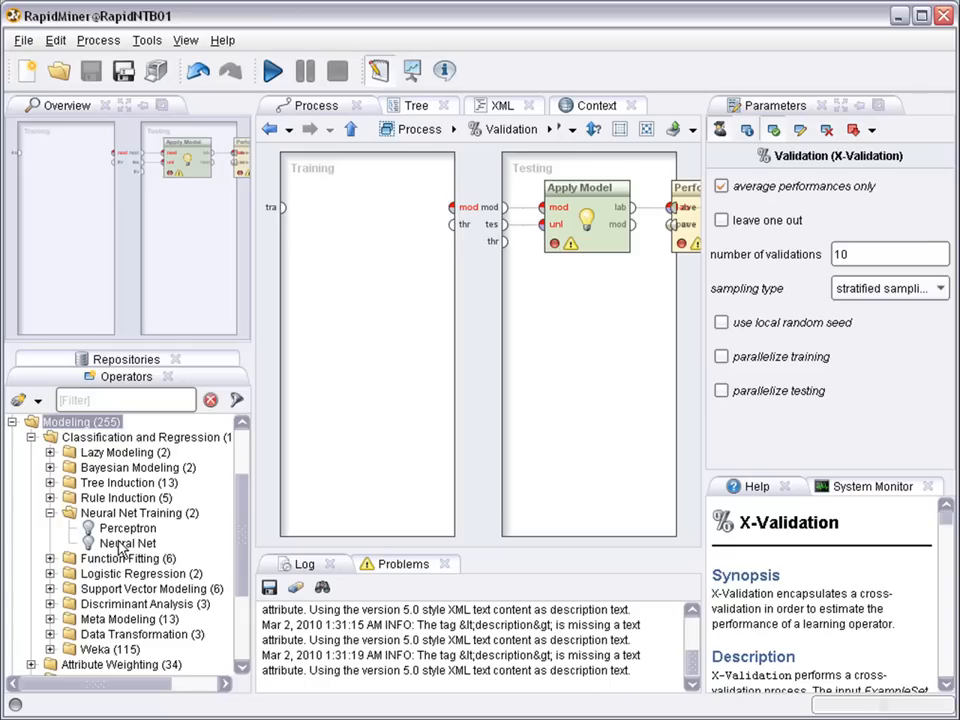
# Place a Neural Net learner in the training subprocess wired to the model output.
pyautogui.click(128, 544)
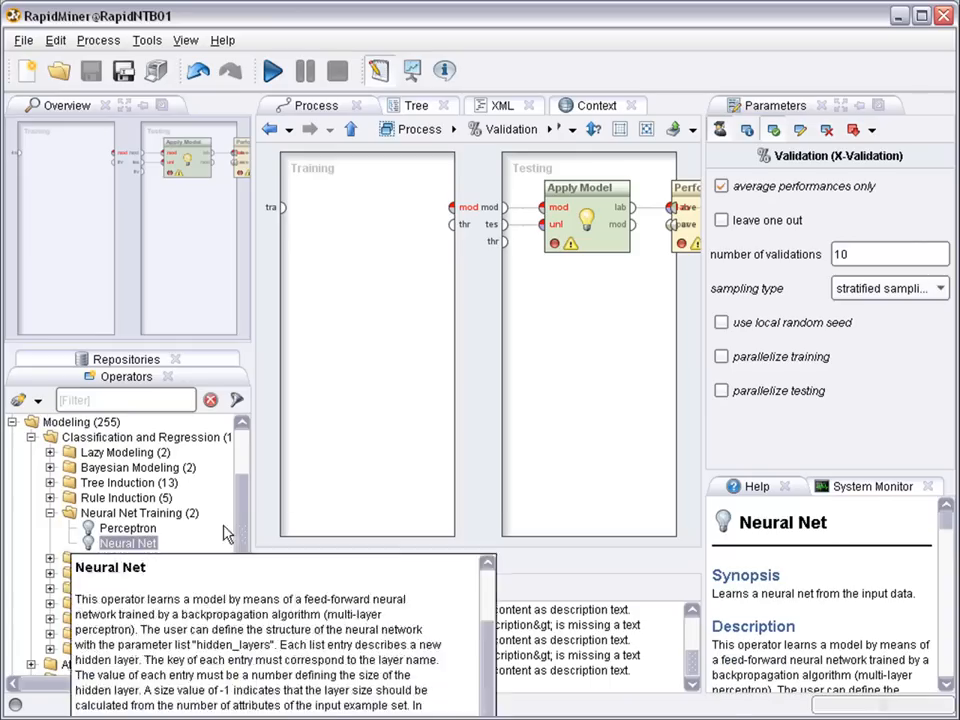
pyautogui.moveTo(128, 544); pyautogui.dragTo(364, 210)
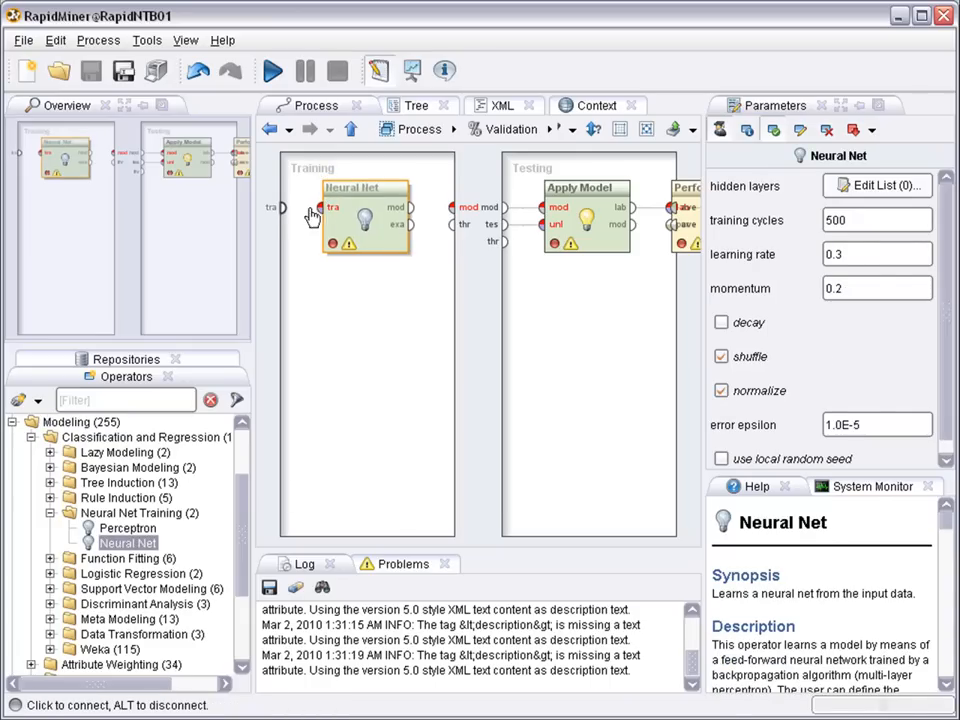
pyautogui.moveTo(310, 218)
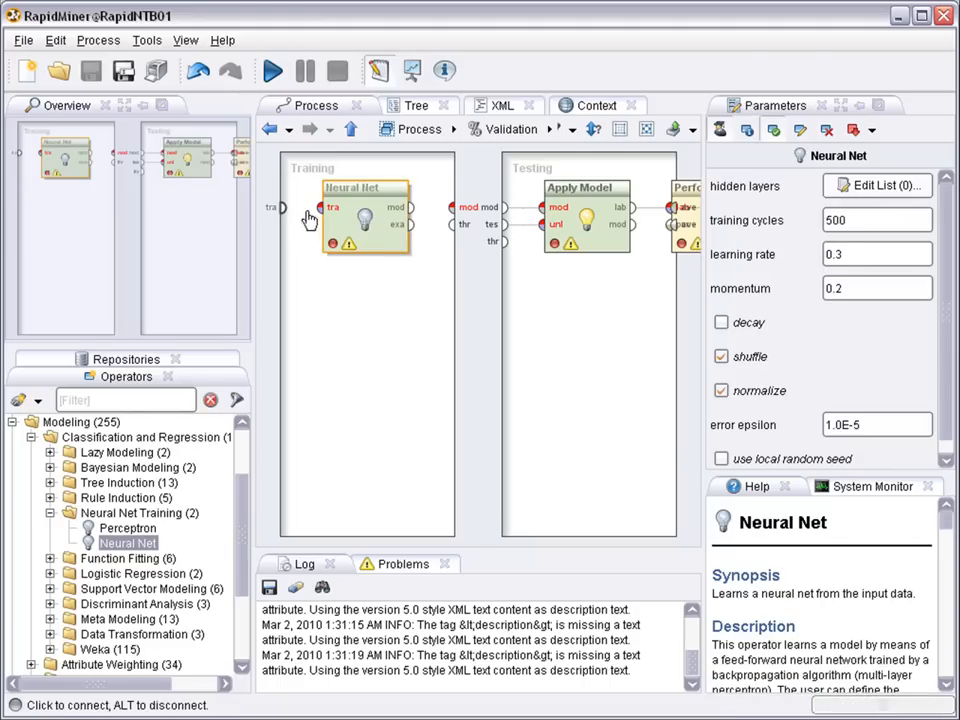
pyautogui.moveTo(412, 218)
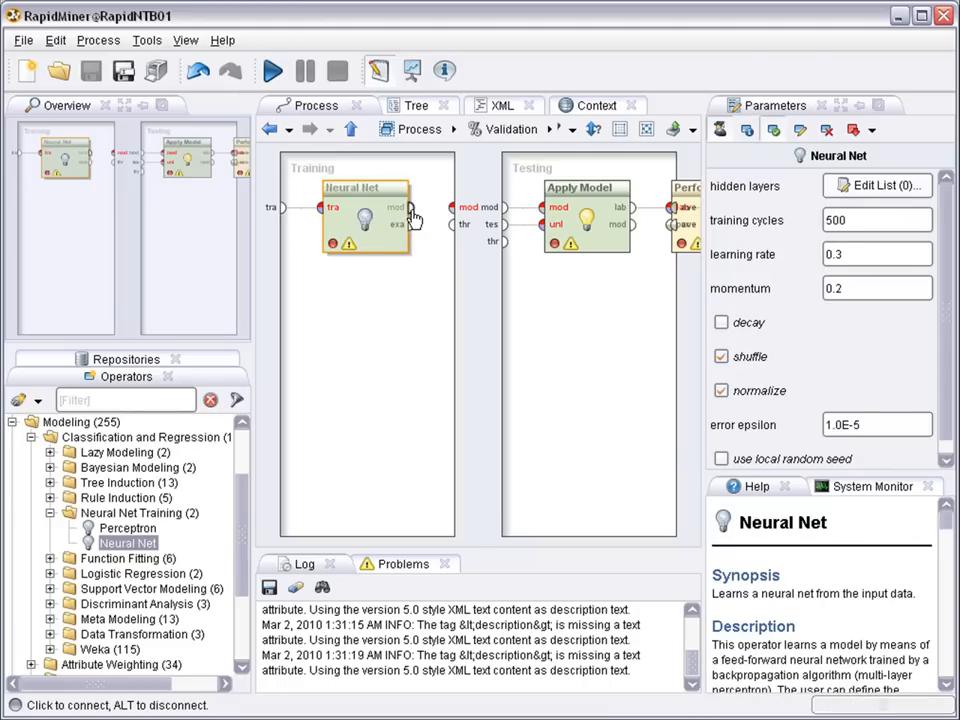
pyautogui.click(332, 402)
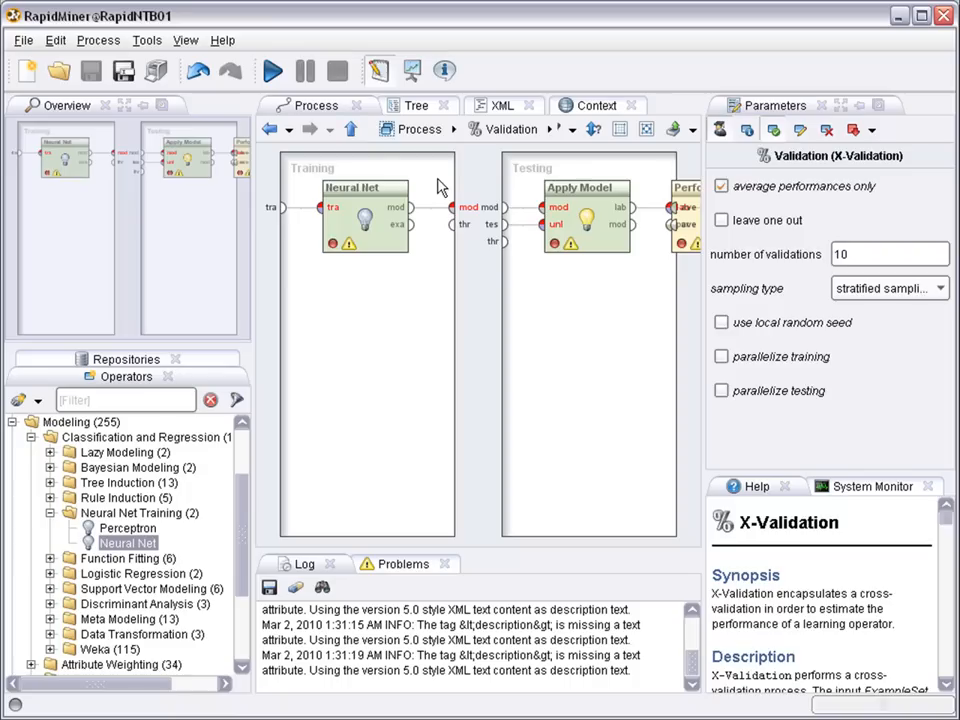
# Drop the Iris sample data from Repositories > Samples into the main process.
pyautogui.click(352, 128)
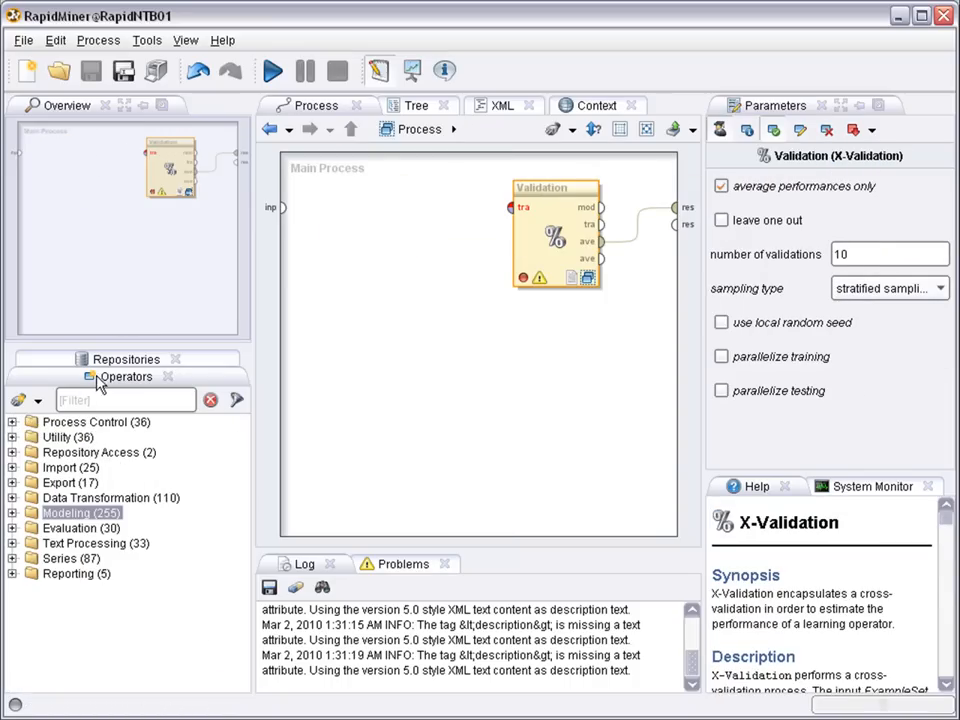
pyautogui.click(126, 376)
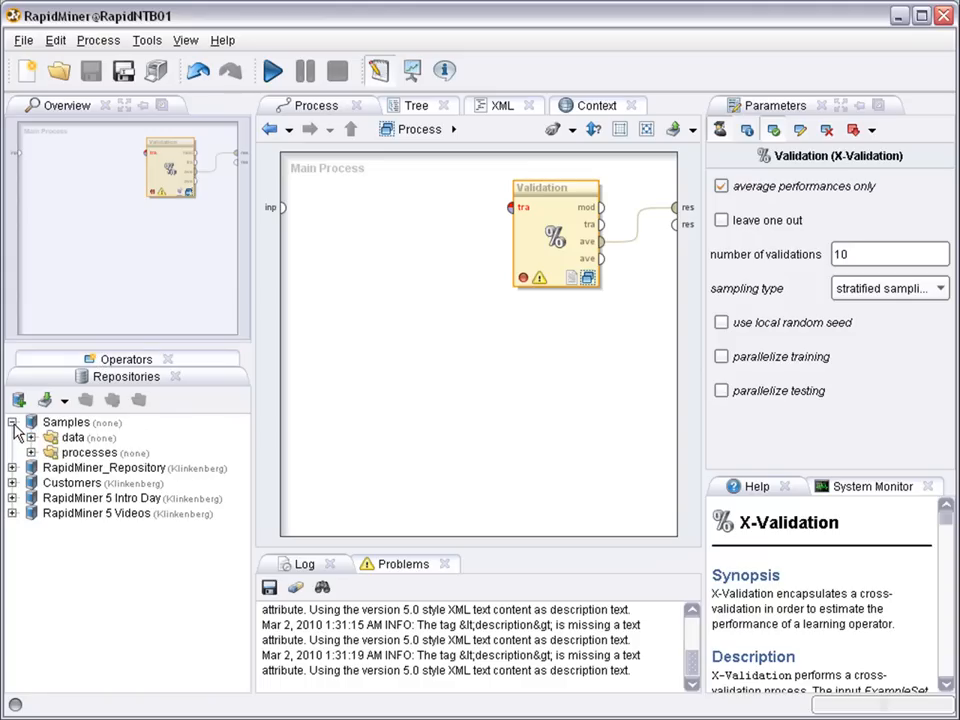
pyautogui.click(32, 436)
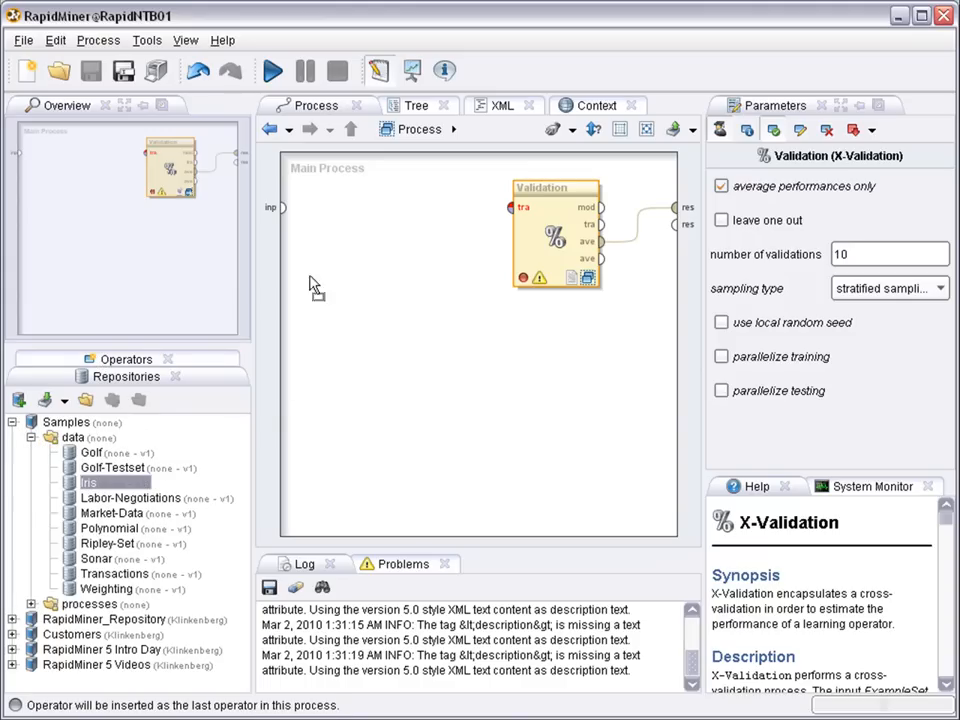
pyautogui.moveTo(88, 482); pyautogui.dragTo(340, 204)
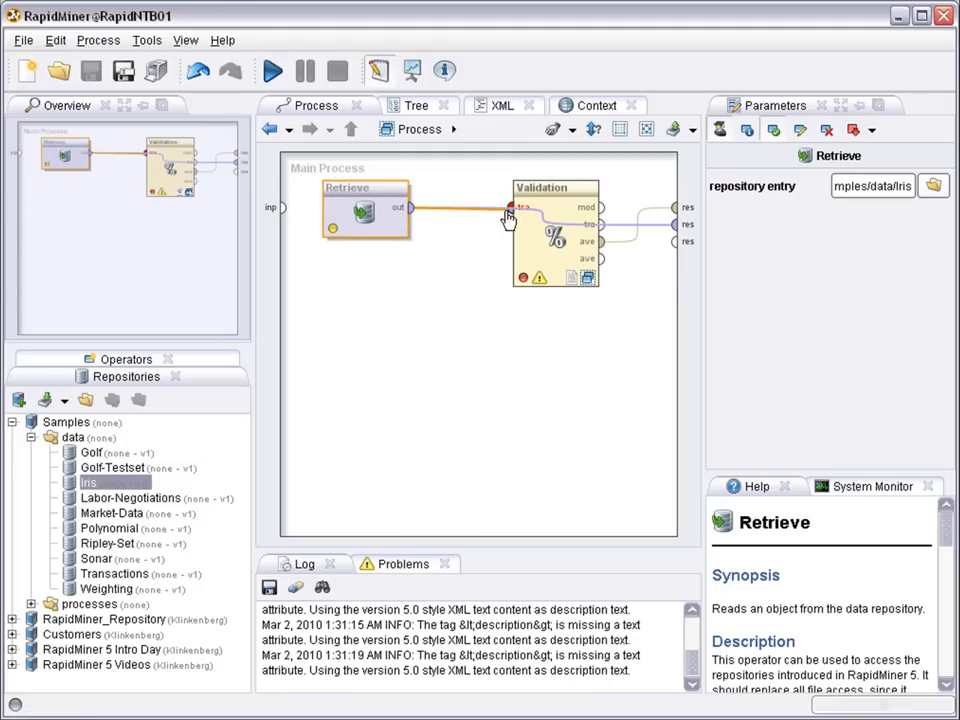
# Feed the Iris data into the Validation training input, replacing the existing connection.
pyautogui.moveTo(418, 208); pyautogui.dragTo(512, 208)
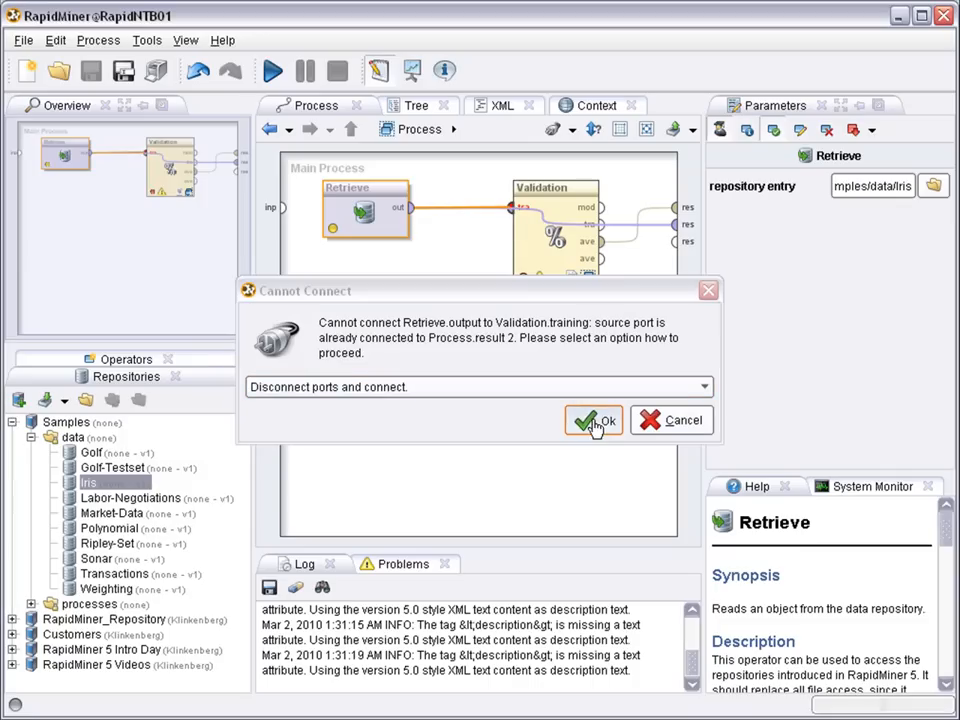
pyautogui.click(592, 420)
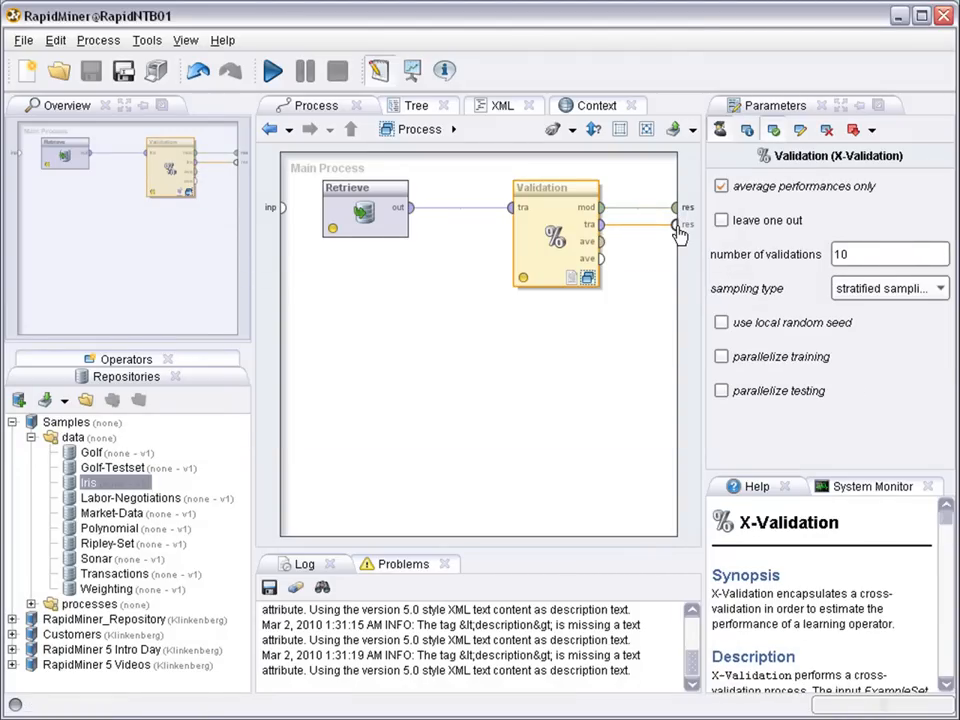
# Send another Validation output to the results and run the whole process.
pyautogui.click(632, 374)
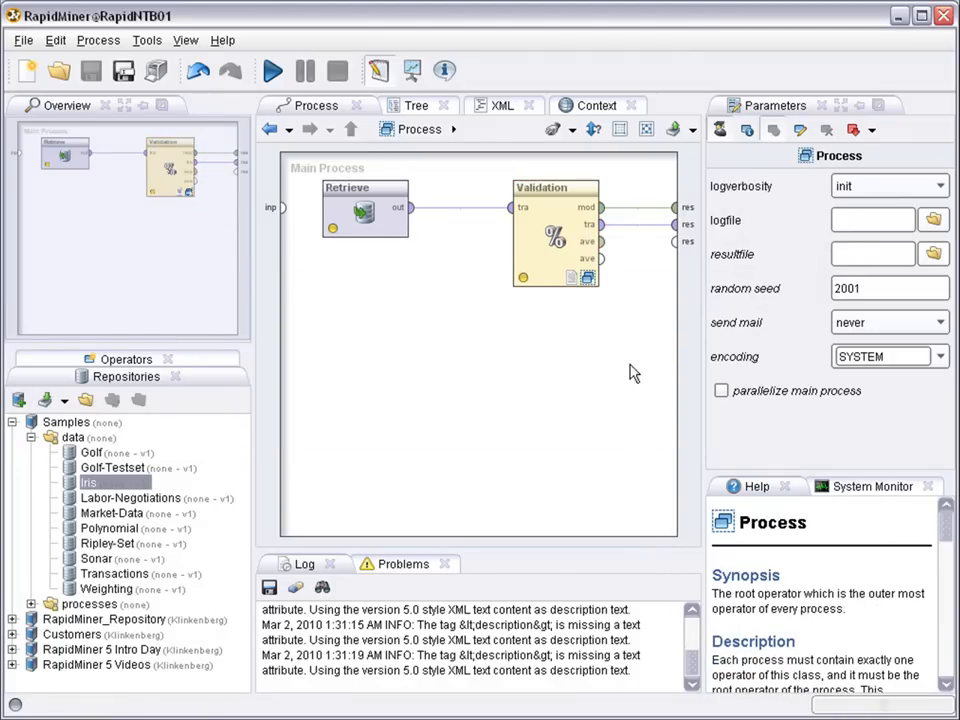
pyautogui.moveTo(604, 224)
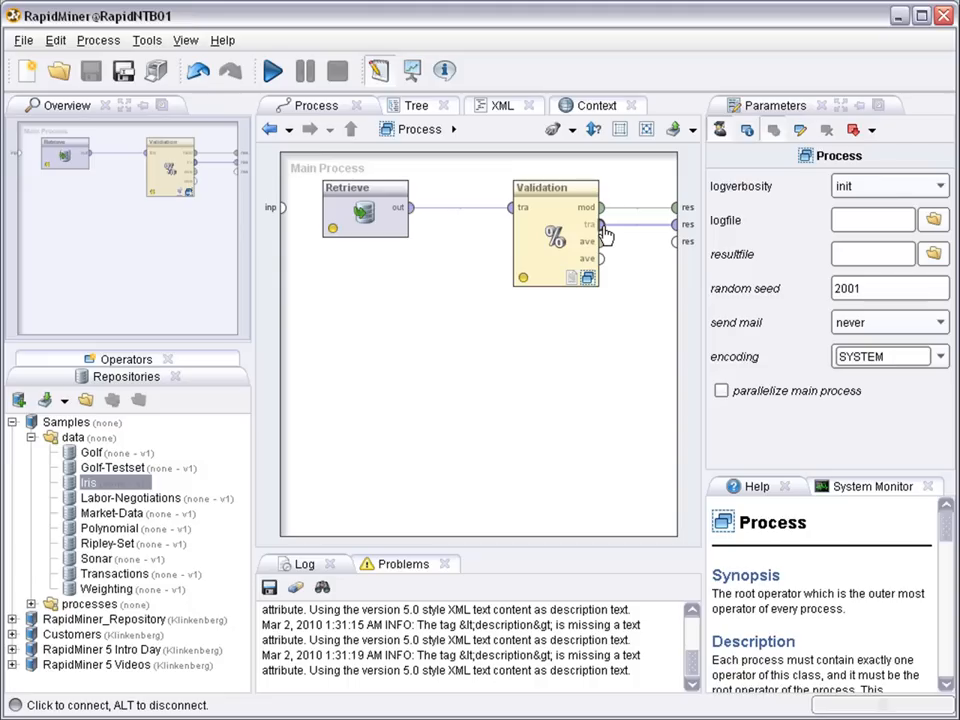
pyautogui.click(556, 236)
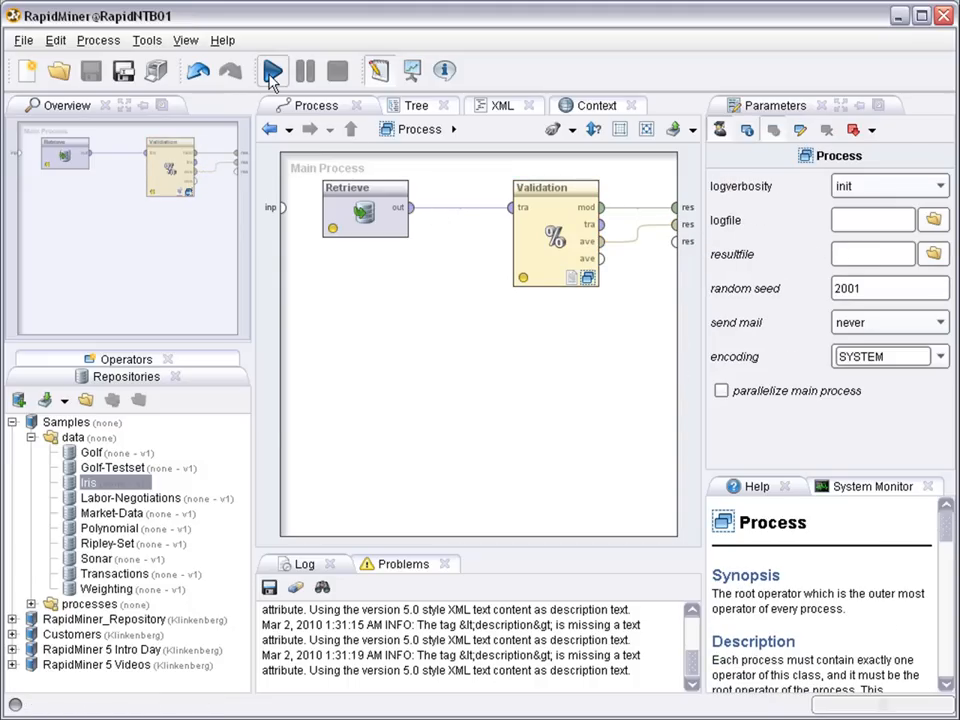
pyautogui.click(272, 70)
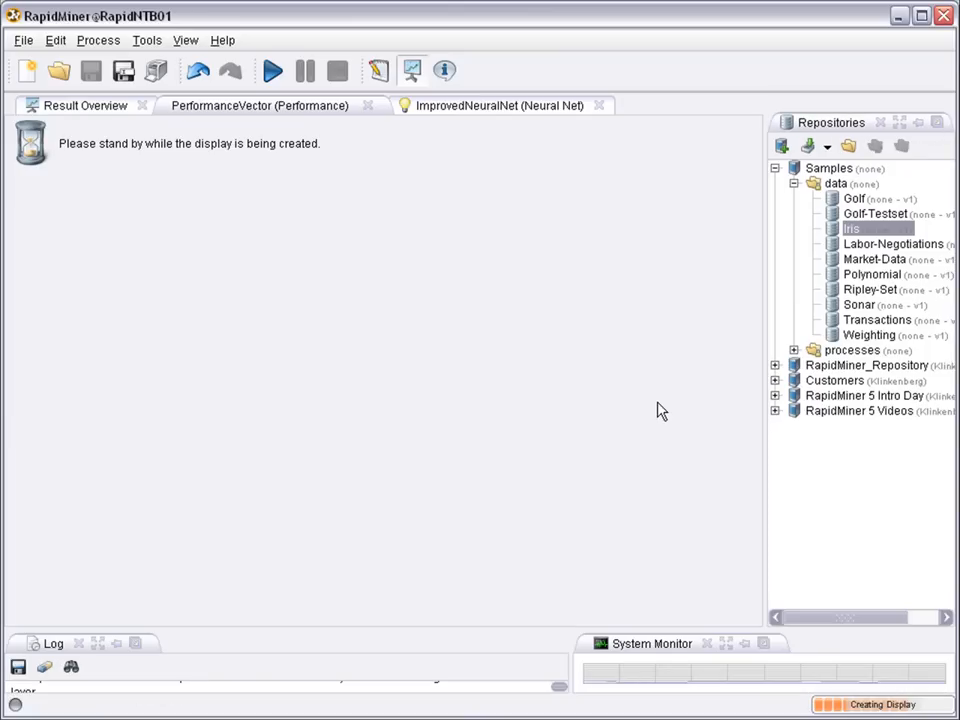
pyautogui.moveTo(476, 144)
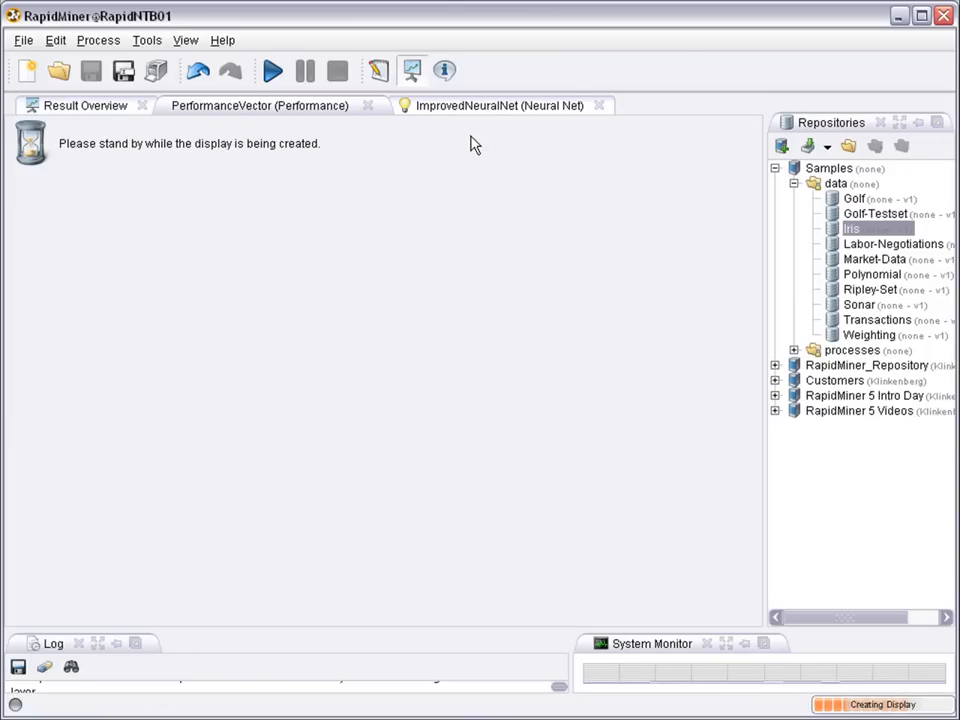
pyautogui.moveTo(484, 140)
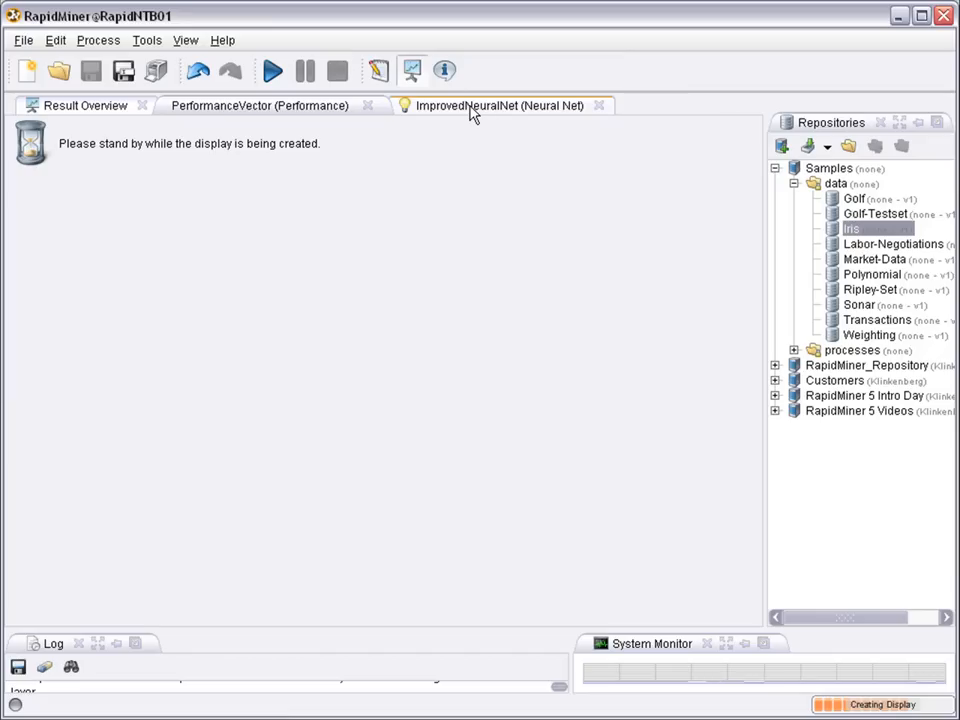
pyautogui.moveTo(474, 112)
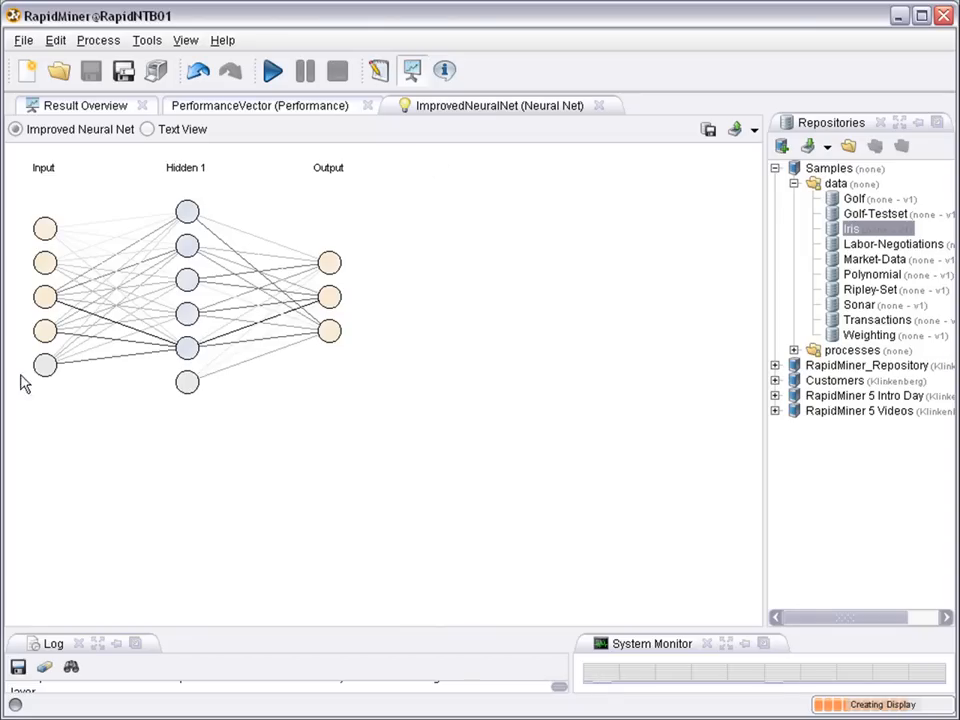
pyautogui.moveTo(56, 412)
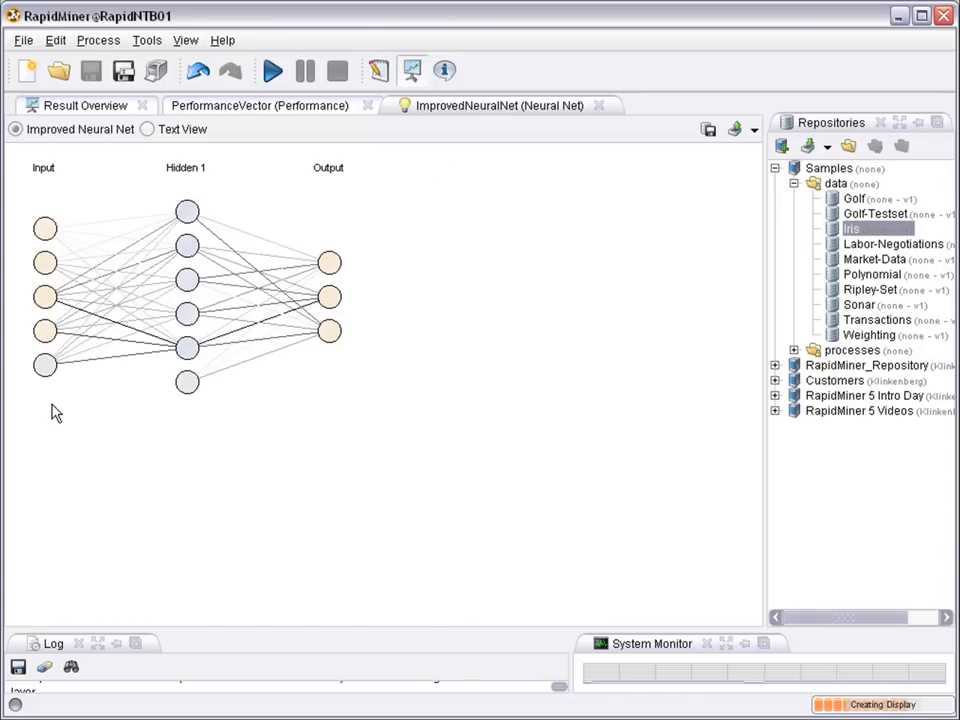
pyautogui.moveTo(376, 240)
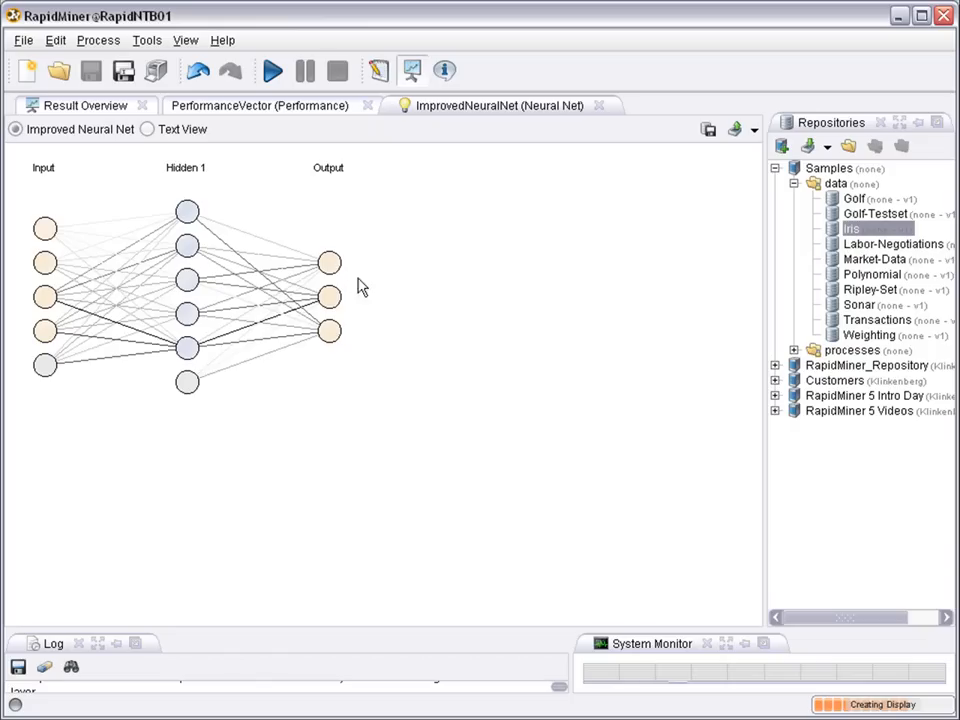
pyautogui.moveTo(218, 198)
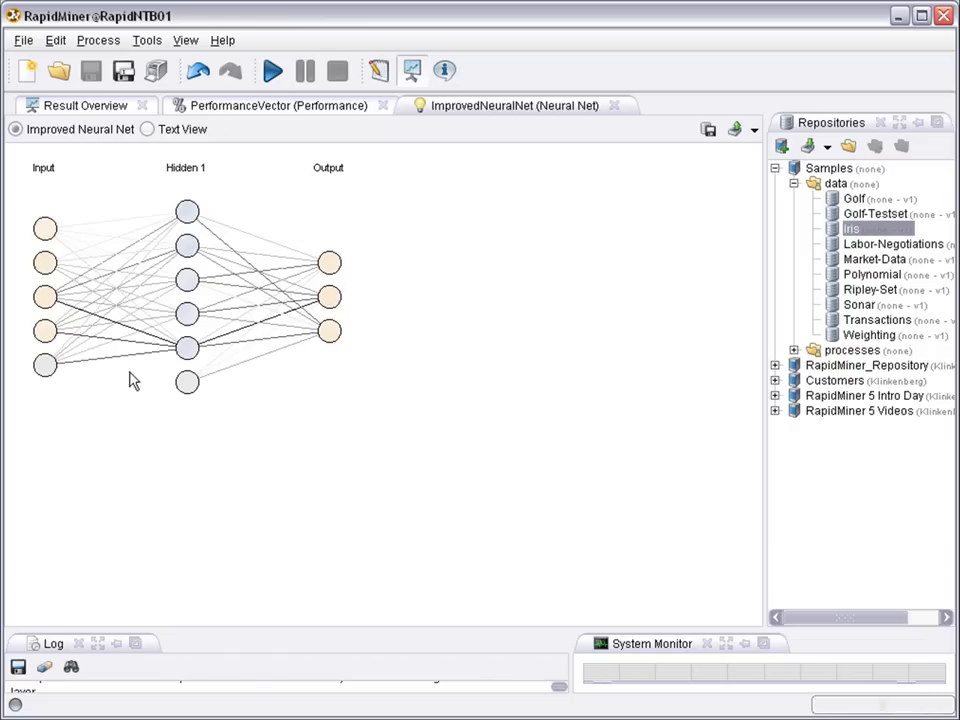
pyautogui.moveTo(108, 370)
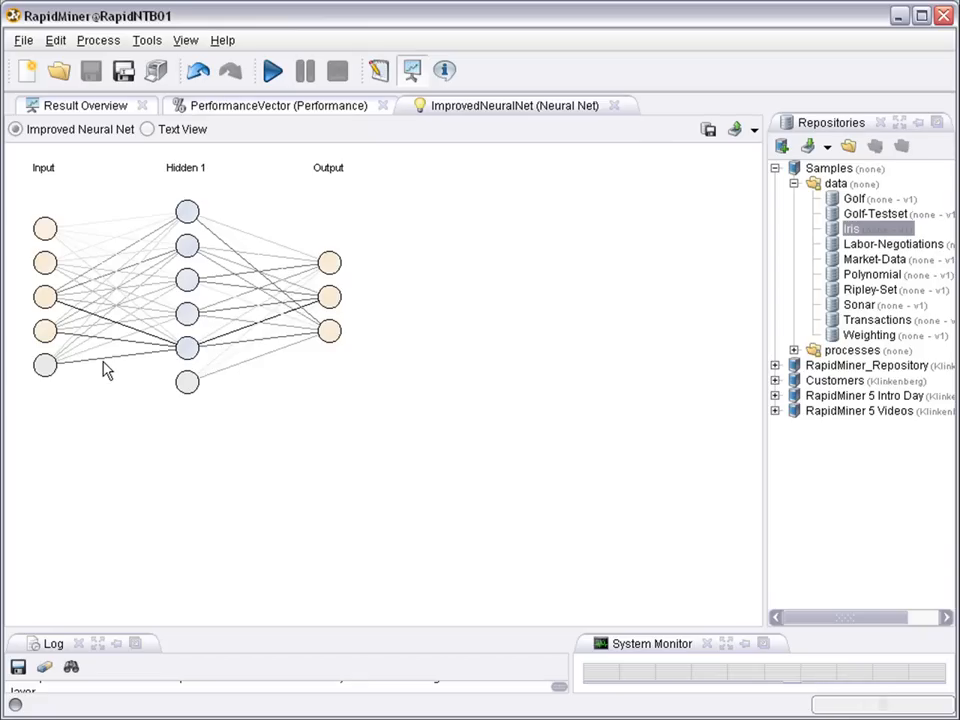
pyautogui.moveTo(50, 340)
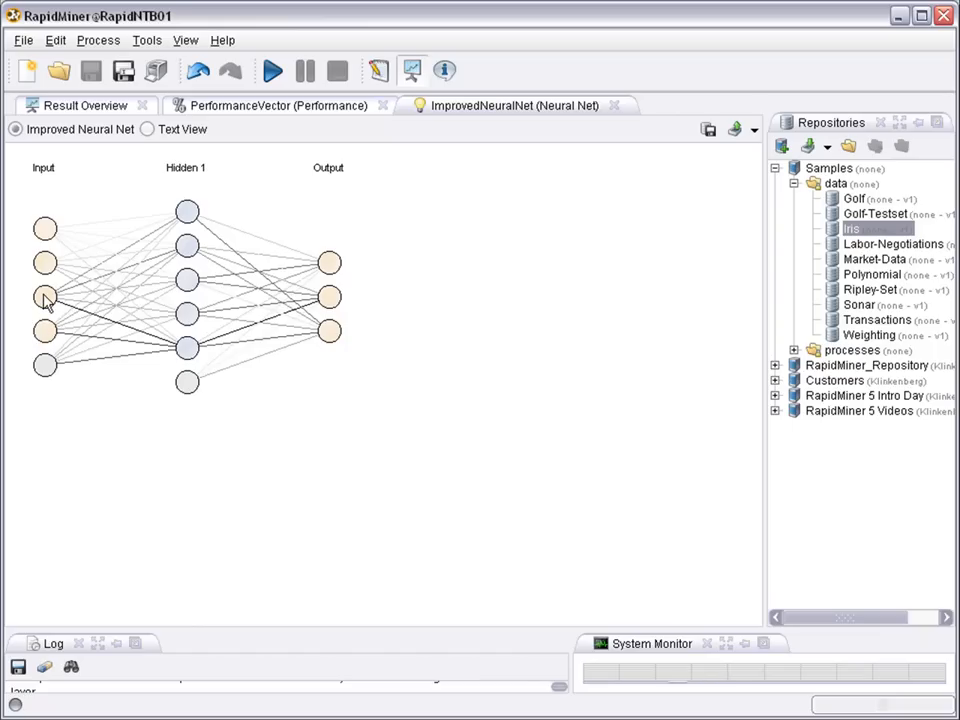
pyautogui.moveTo(46, 268)
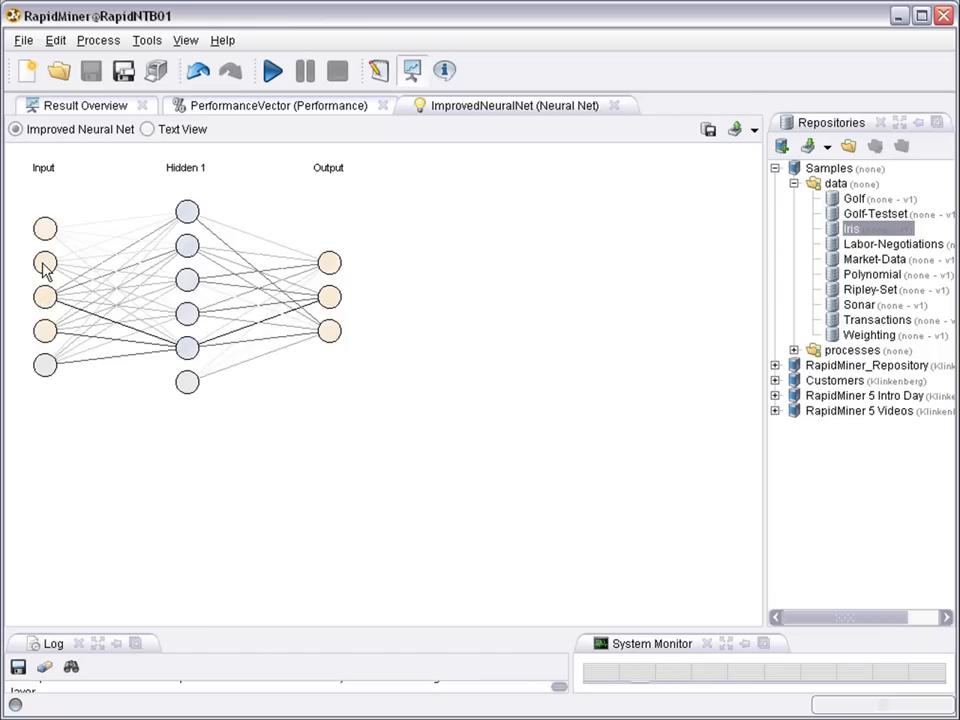
pyautogui.moveTo(44, 280)
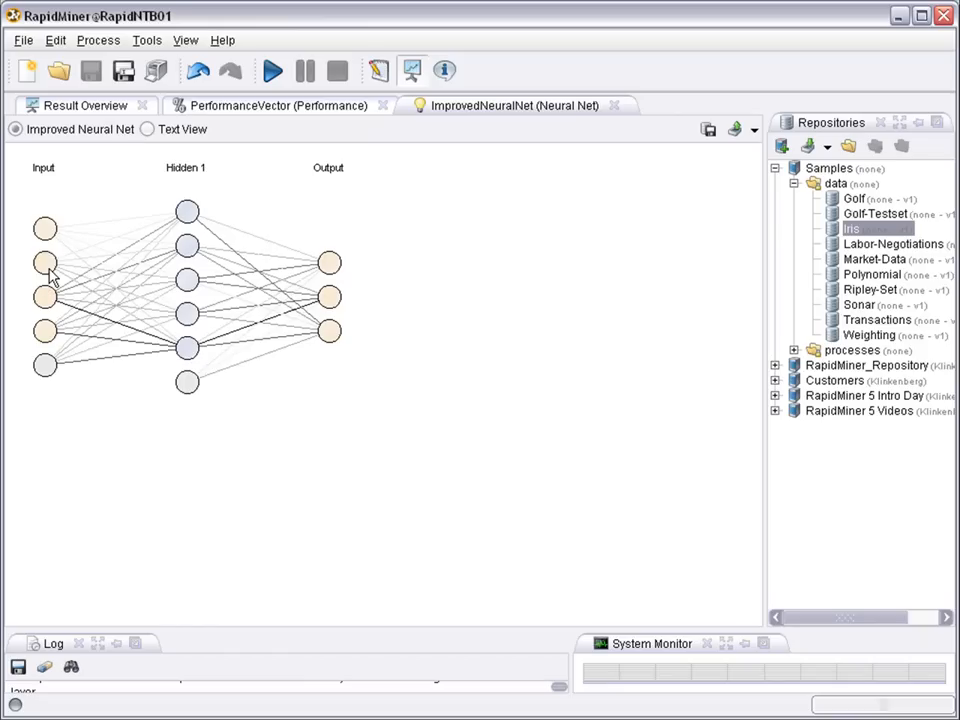
pyautogui.moveTo(80, 272)
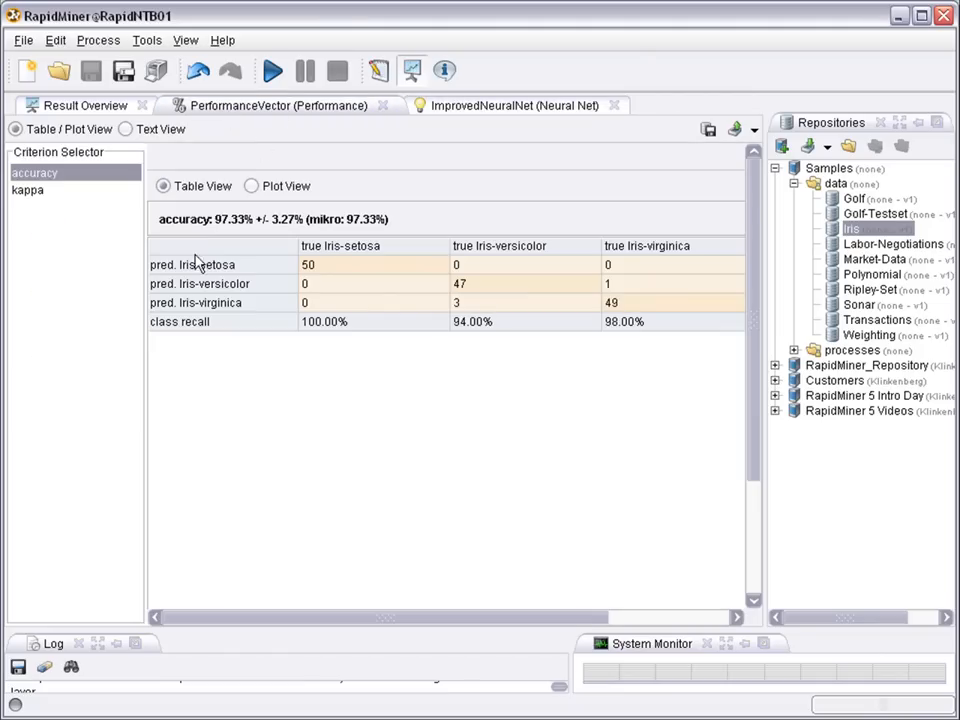
pyautogui.moveTo(164, 228)
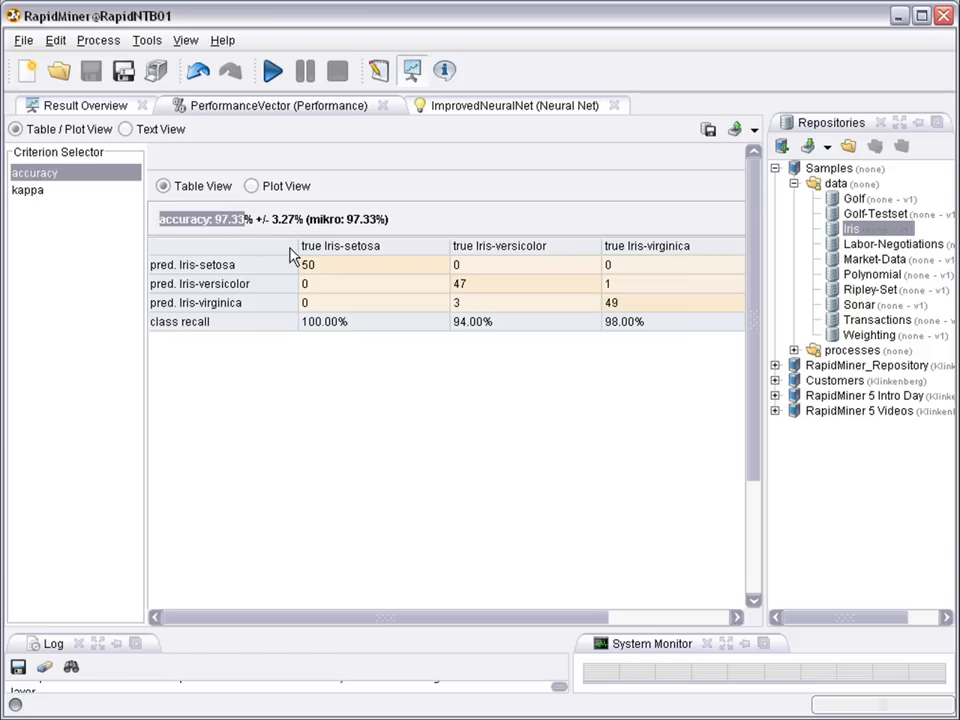
pyautogui.moveTo(268, 300)
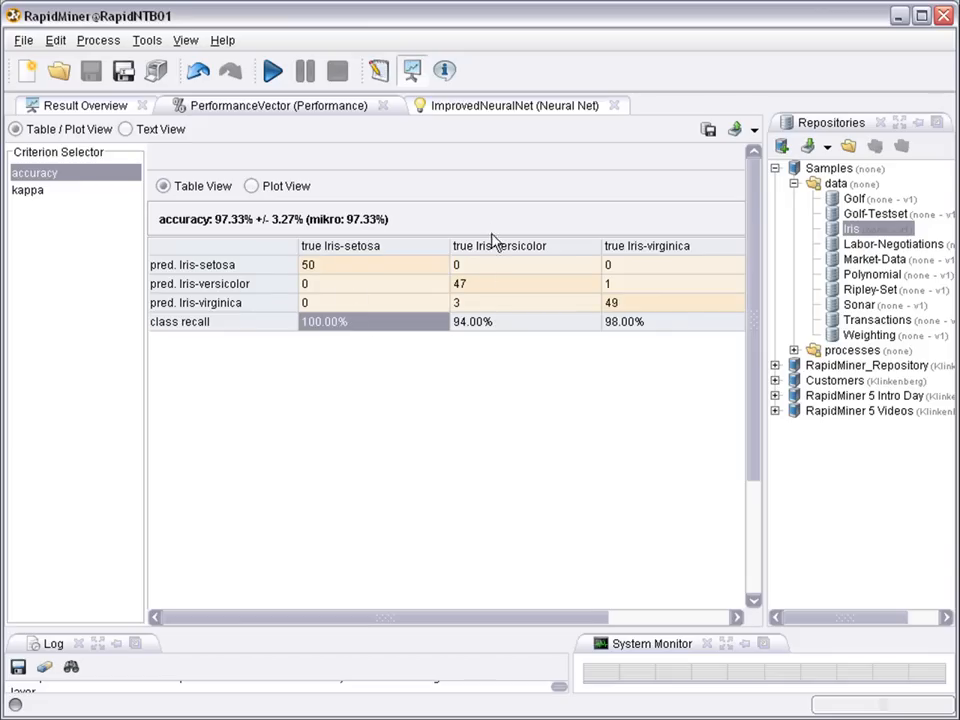
# Review the 97.33% accuracy matrix, pointing out the 47 correct Iris-versicolor predictions.
pyautogui.click(510, 284)
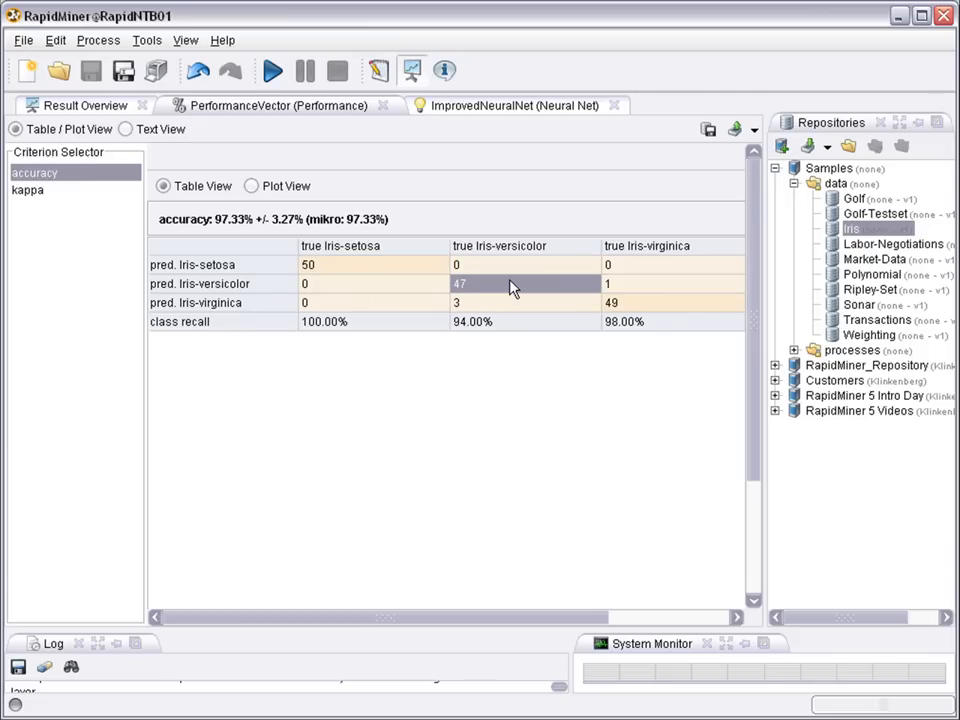
pyautogui.moveTo(512, 312)
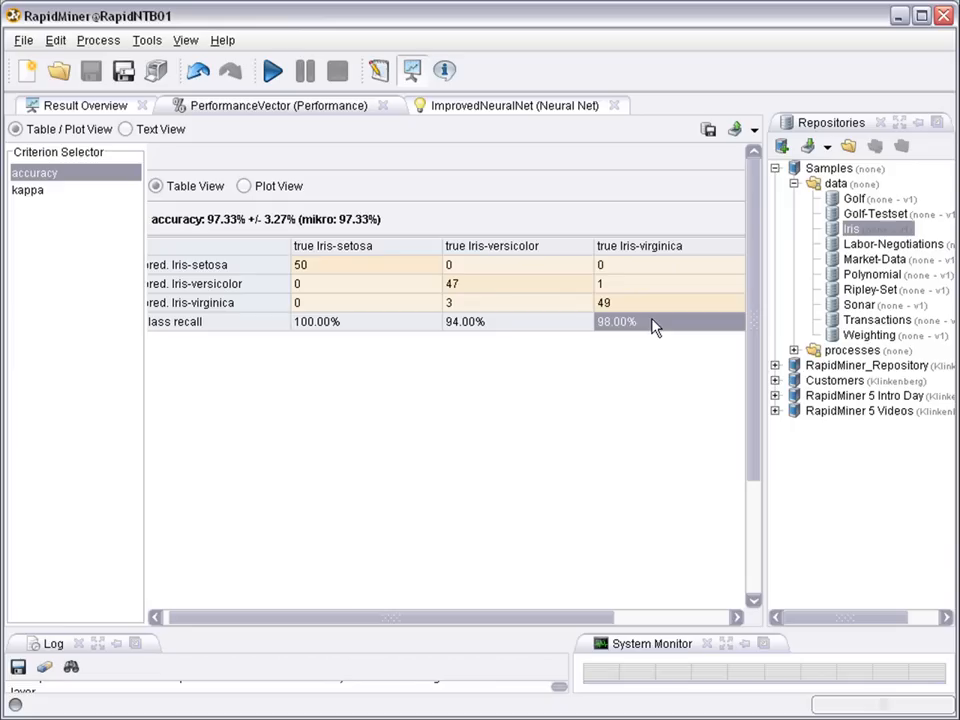
pyautogui.moveTo(648, 306)
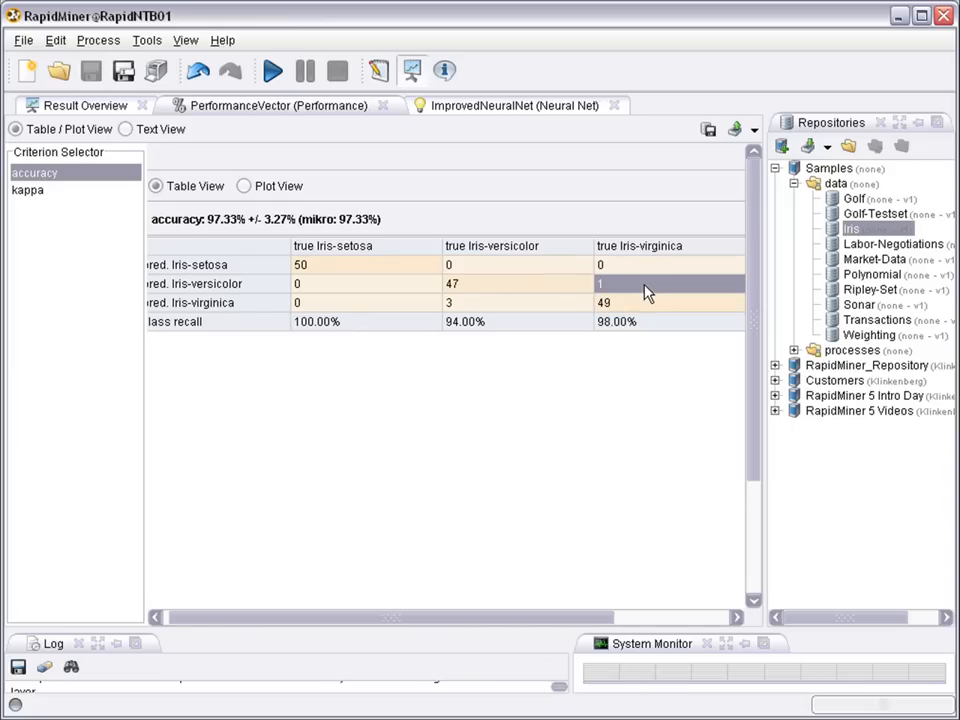
pyautogui.moveTo(594, 620)
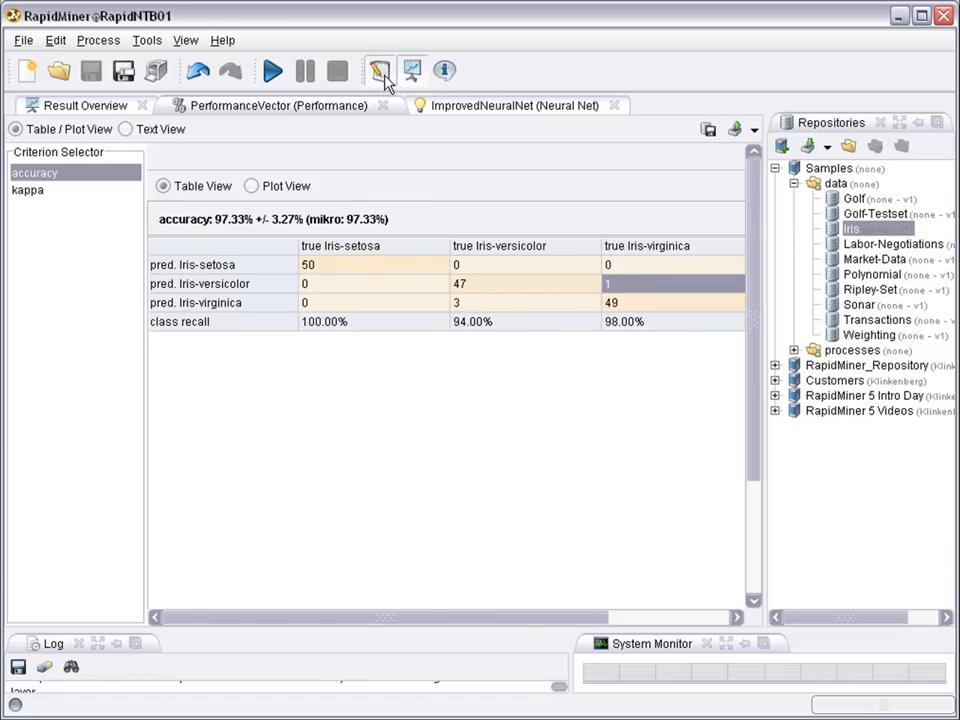
# Return to the Design perspective and enter the Validation operator's subprocess.
pyautogui.click(380, 72)
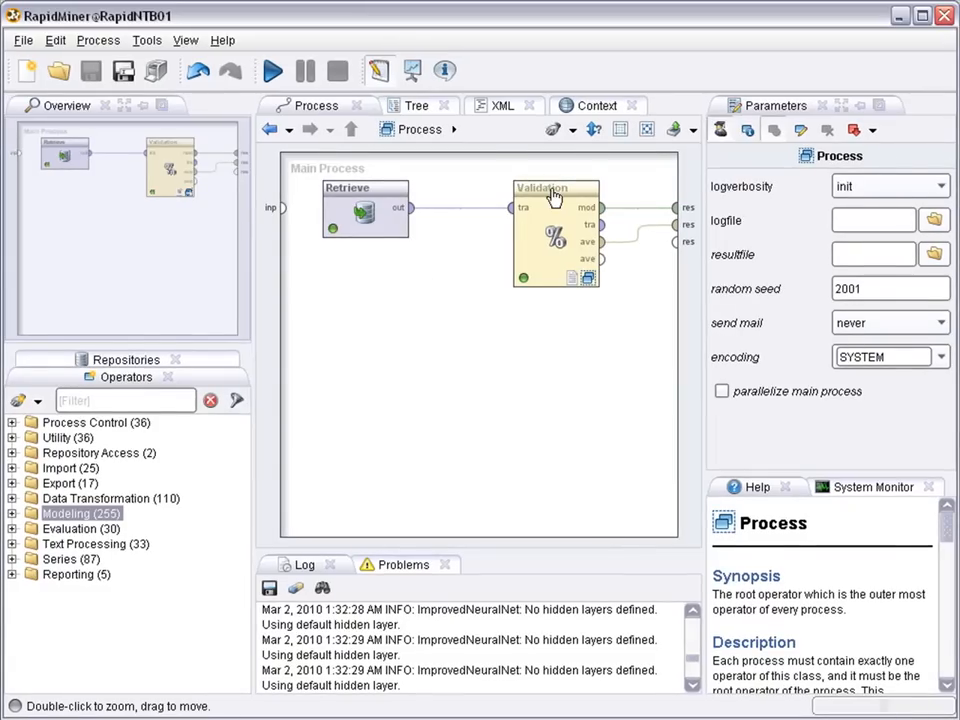
pyautogui.doubleClick(556, 232)
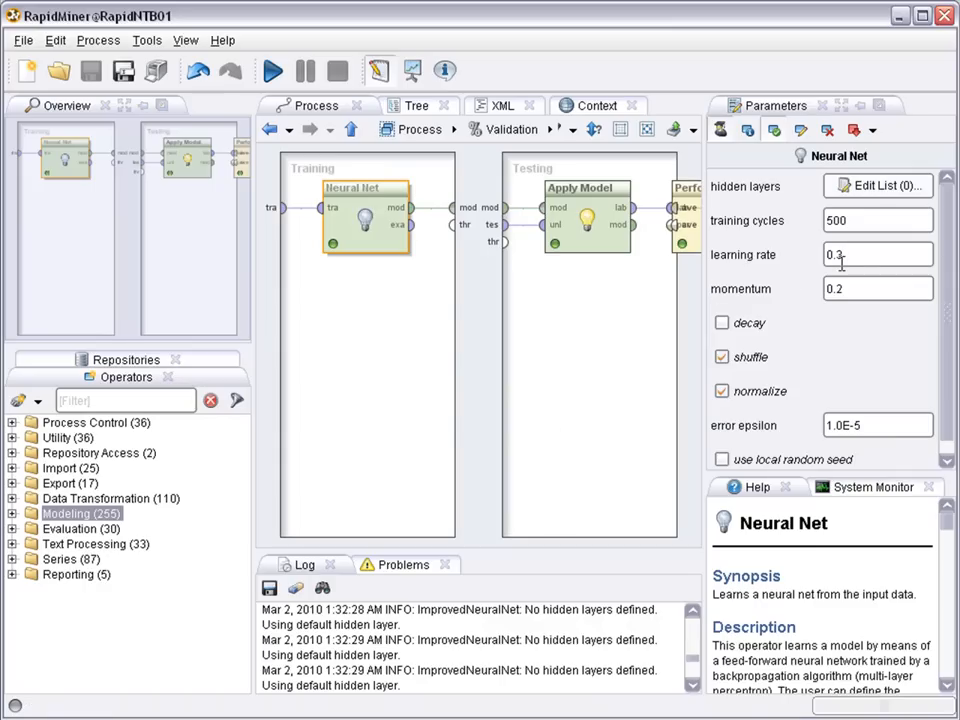
pyautogui.moveTo(844, 324)
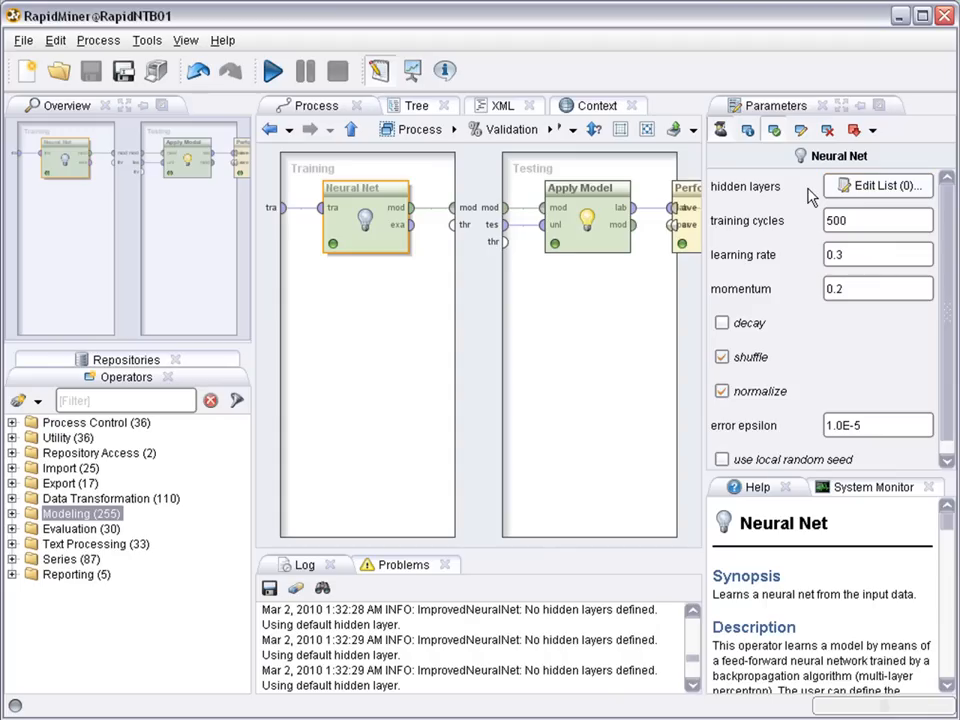
pyautogui.moveTo(810, 196)
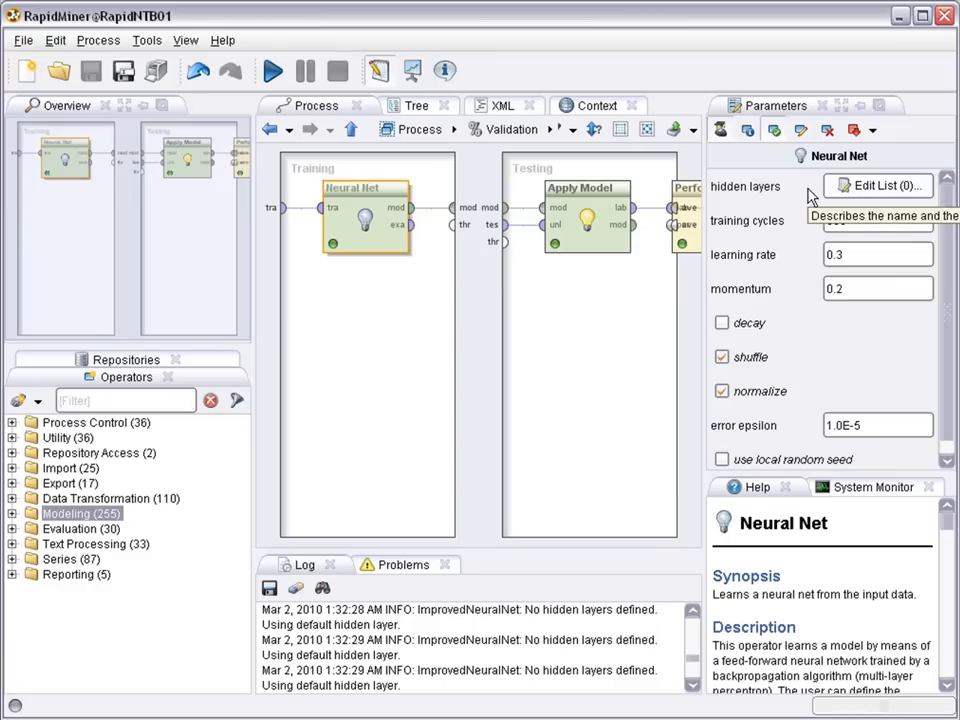
# Define hidden layers hidden1 and hidden2, each of size 10, in the Neural Net.
pyautogui.click(876, 184)
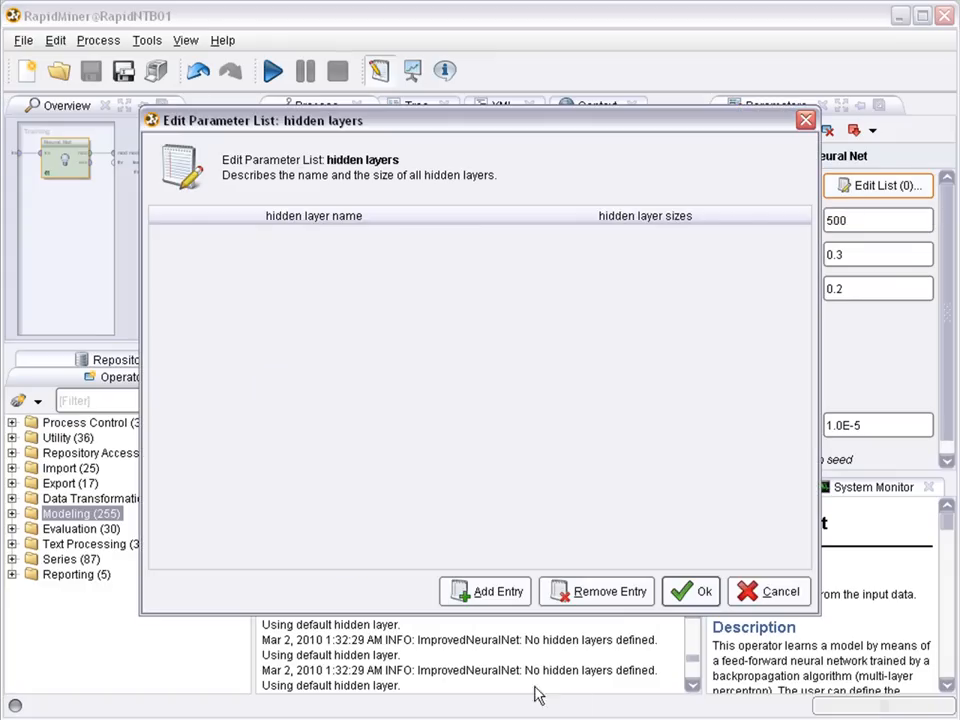
pyautogui.click(486, 600)
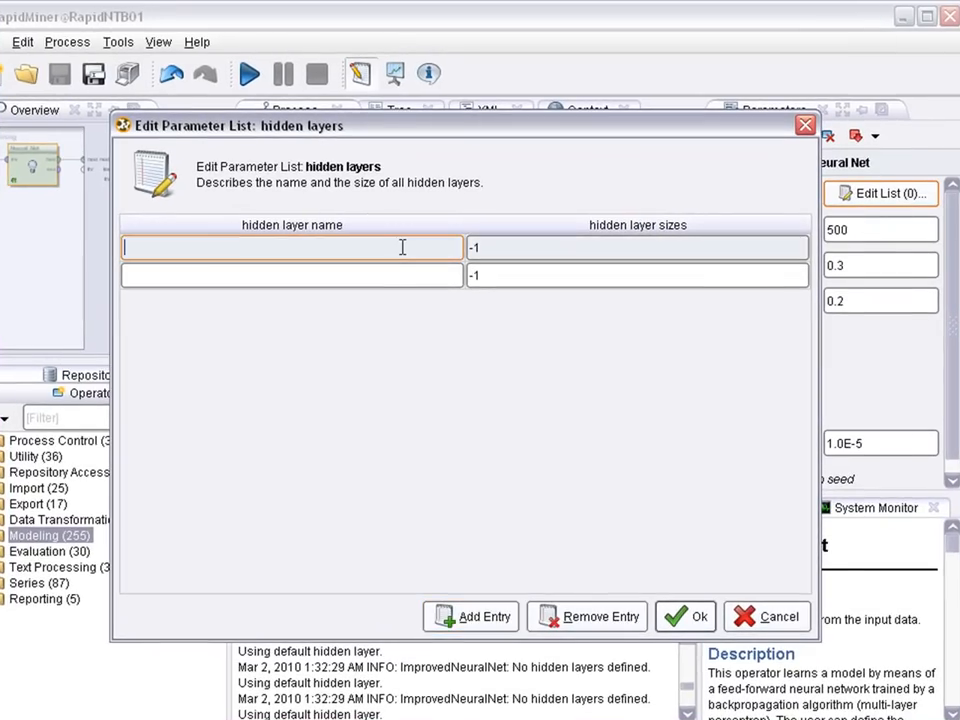
pyautogui.write('hidden1')
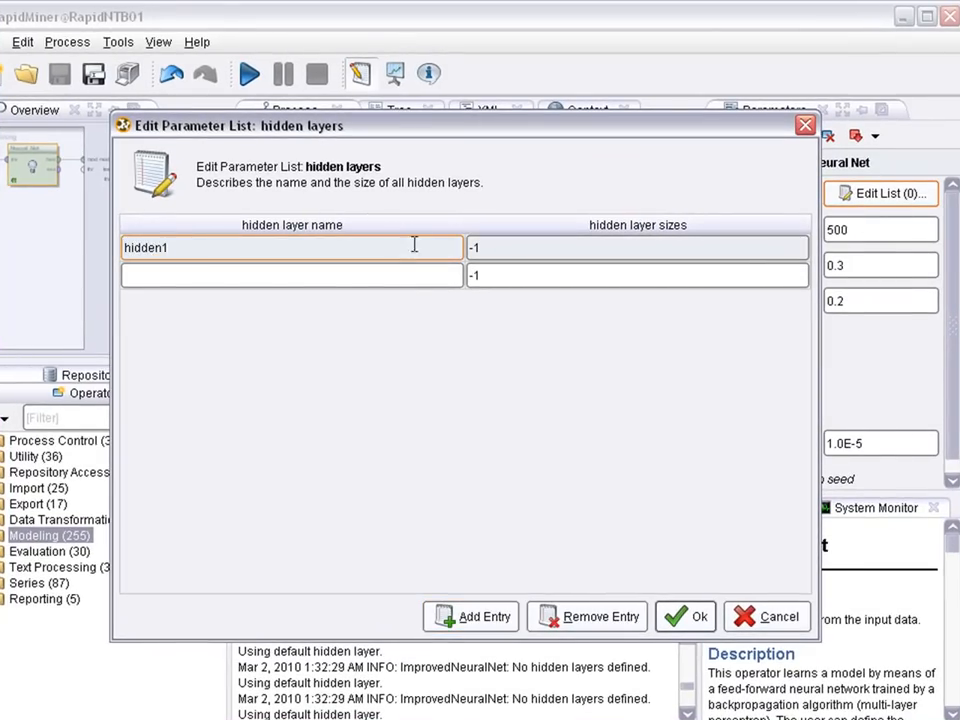
pyautogui.write('hid')
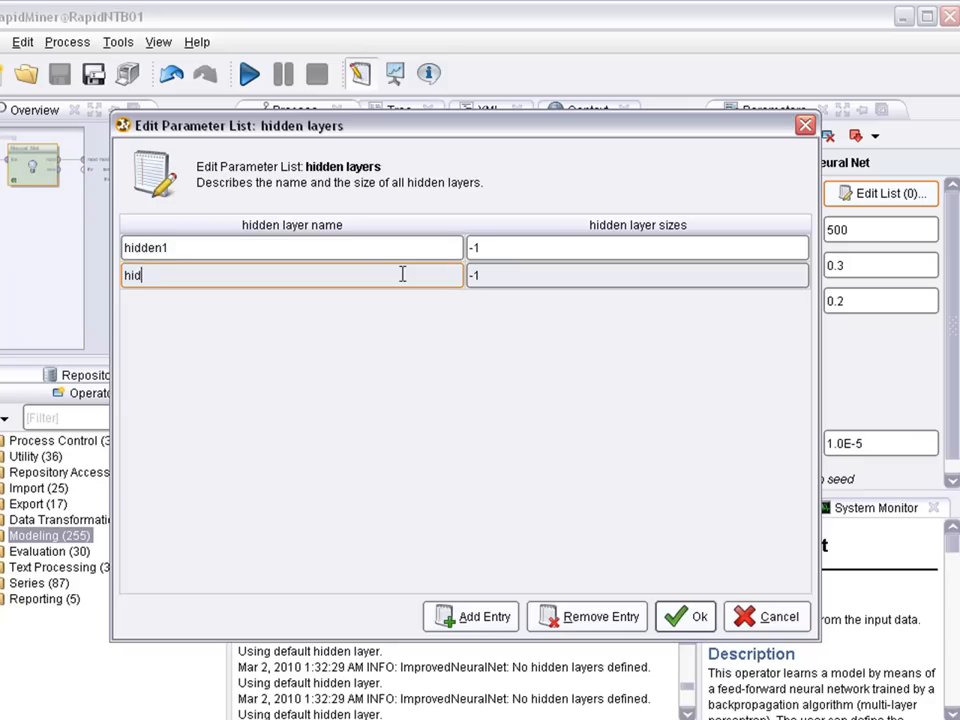
pyautogui.write('den2')
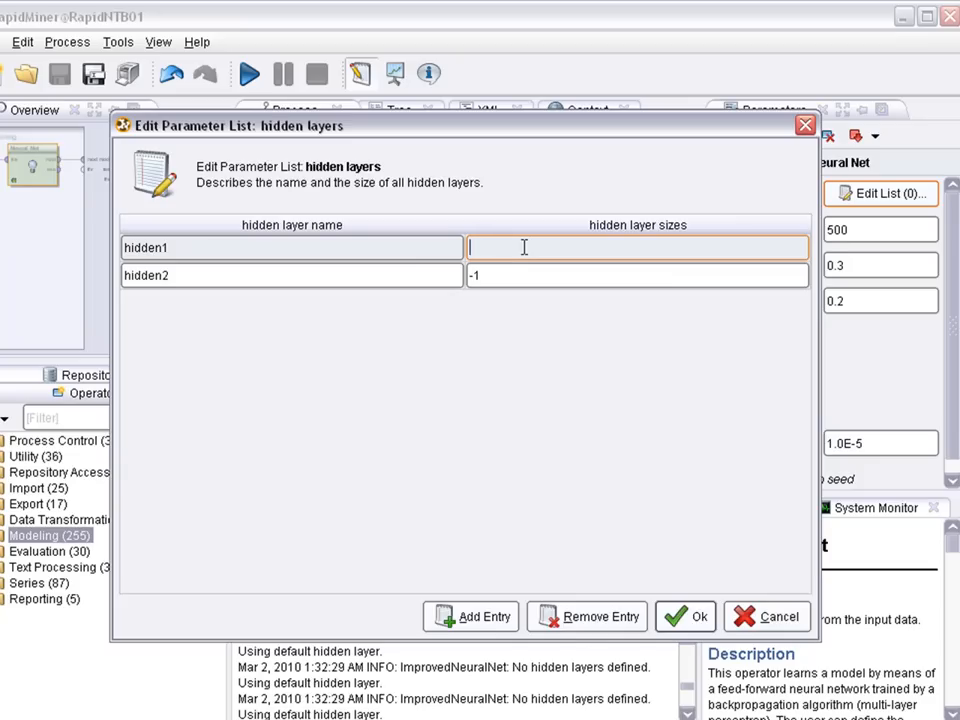
pyautogui.write('10')
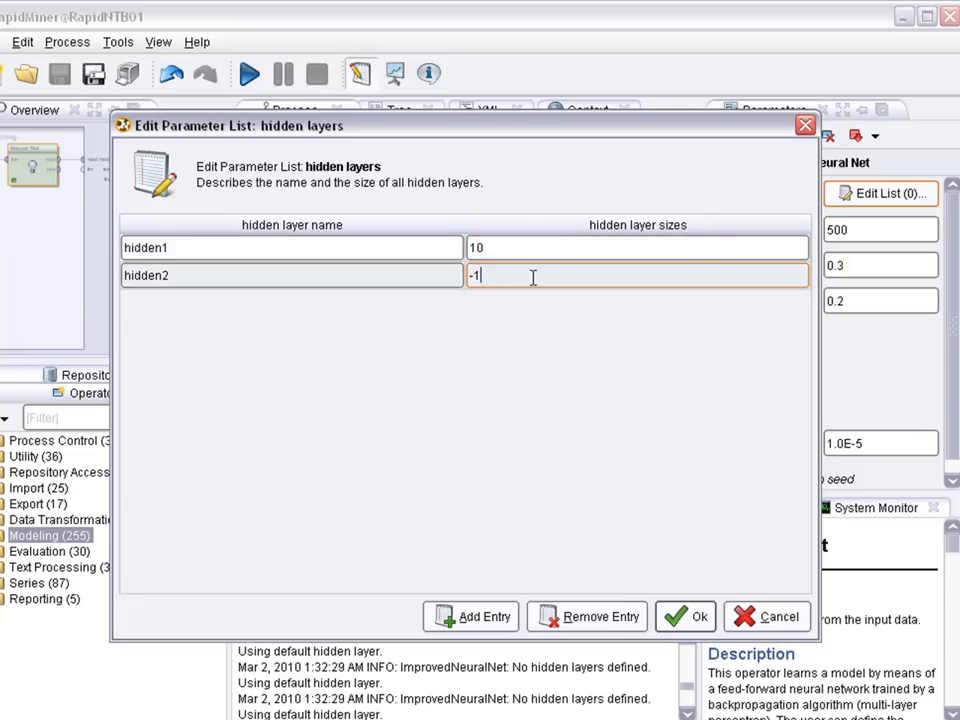
pyautogui.write('10')
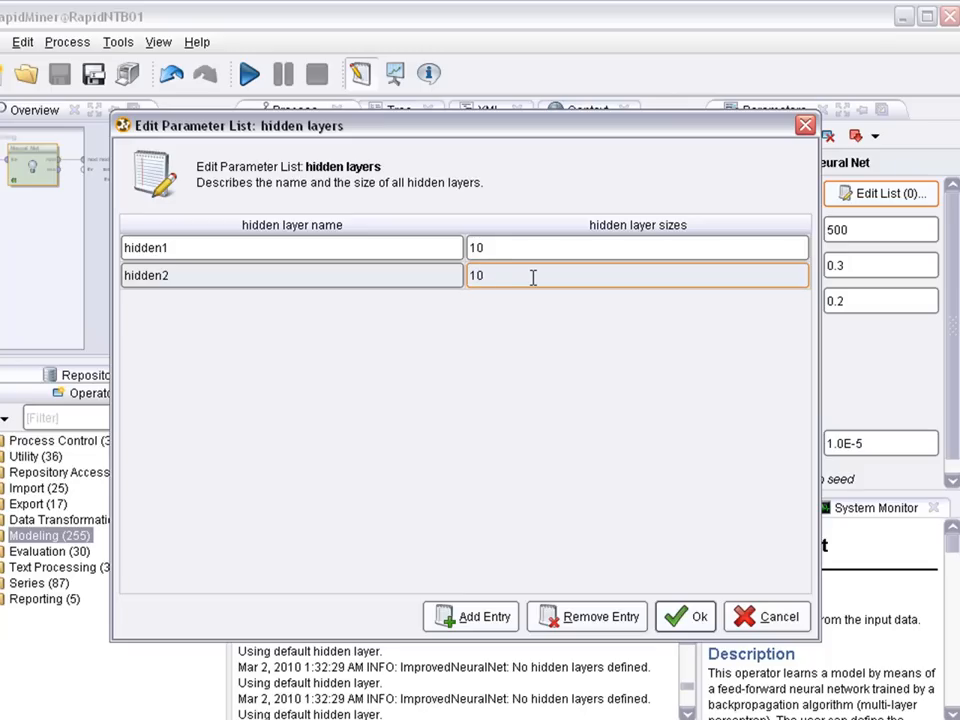
pyautogui.moveTo(630, 504)
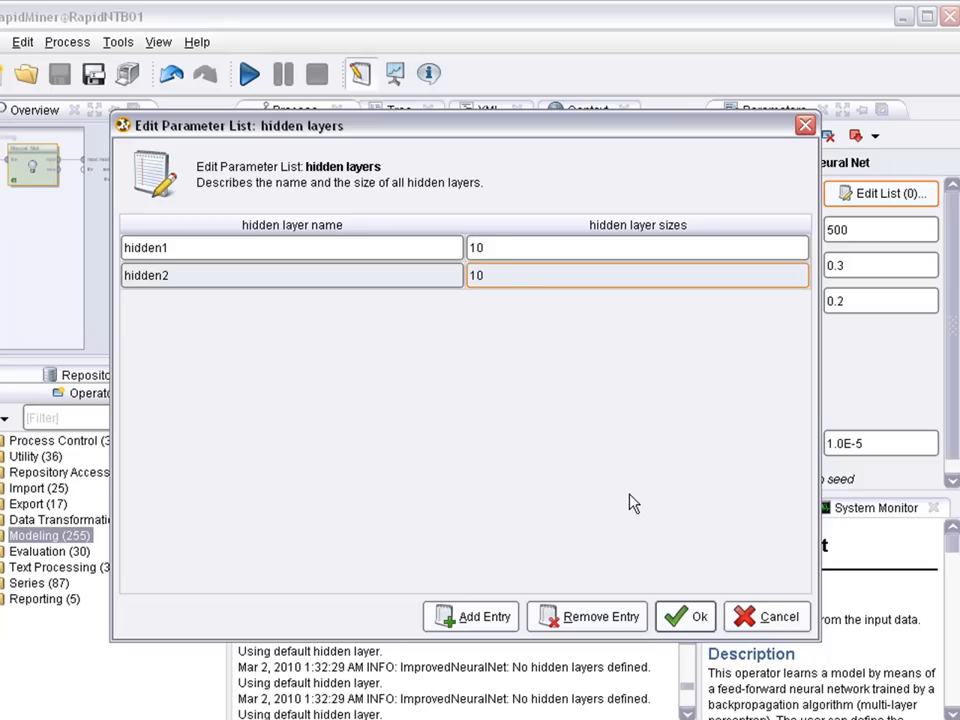
pyautogui.click(684, 616)
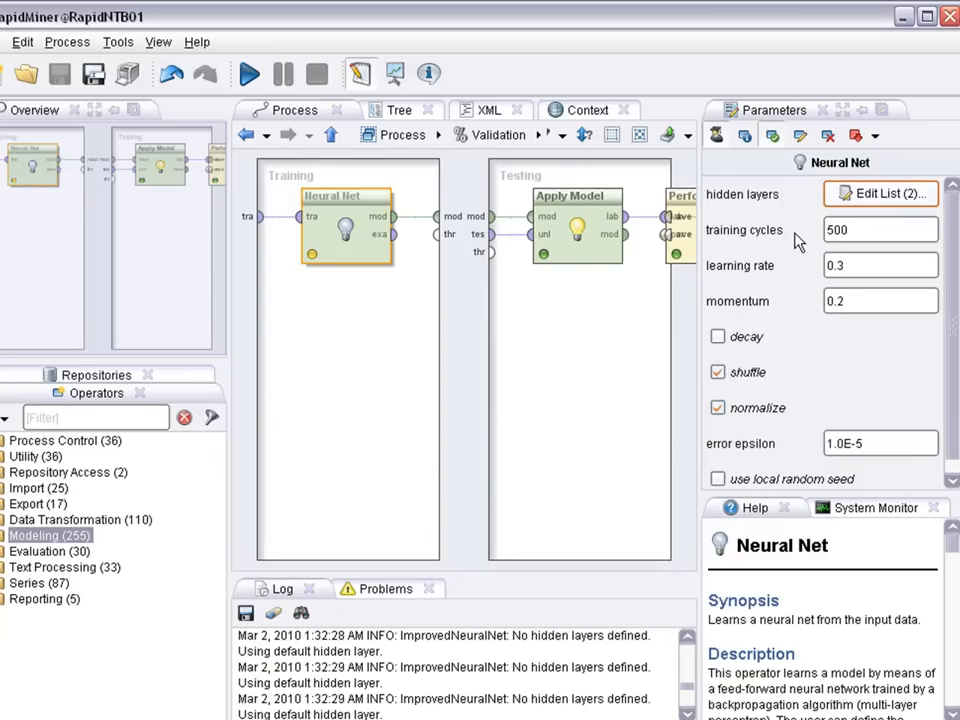
pyautogui.click(880, 230)
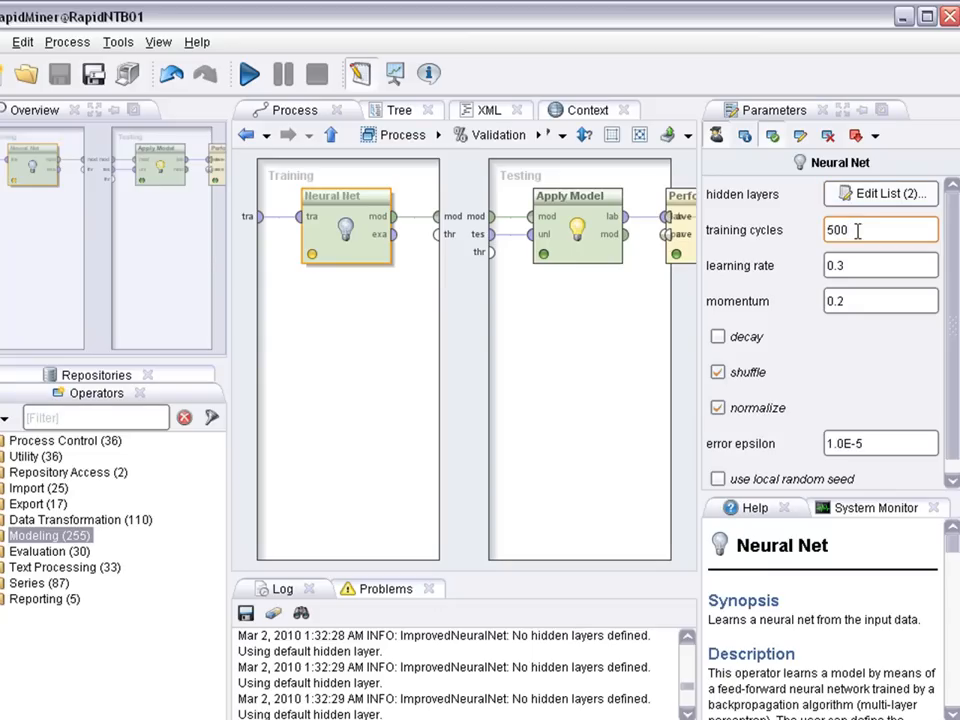
pyautogui.click(880, 264)
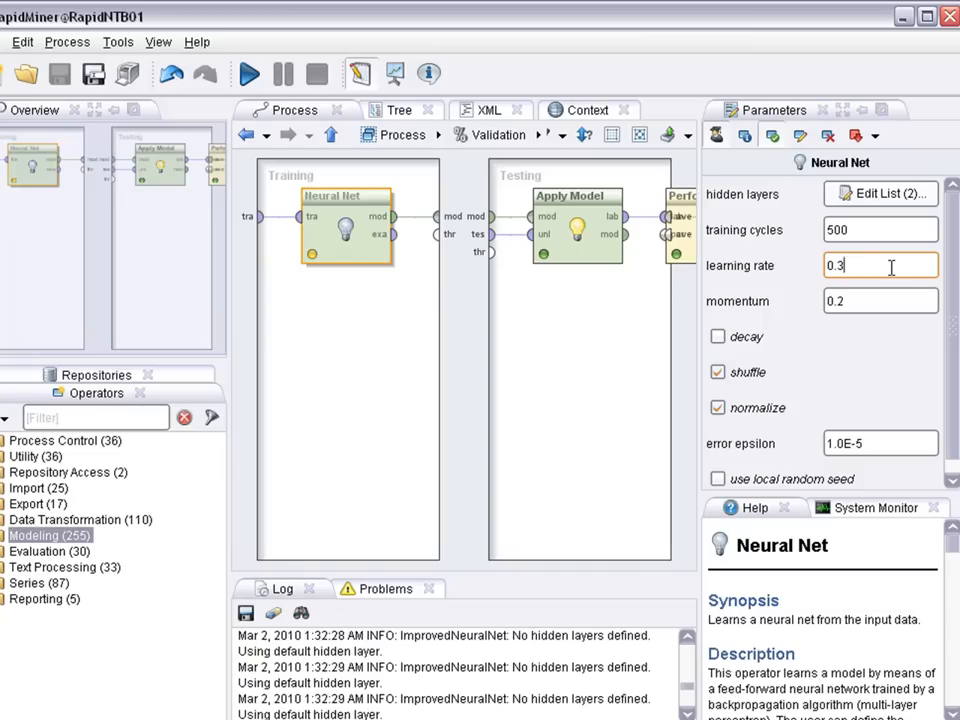
pyautogui.moveTo(880, 266)
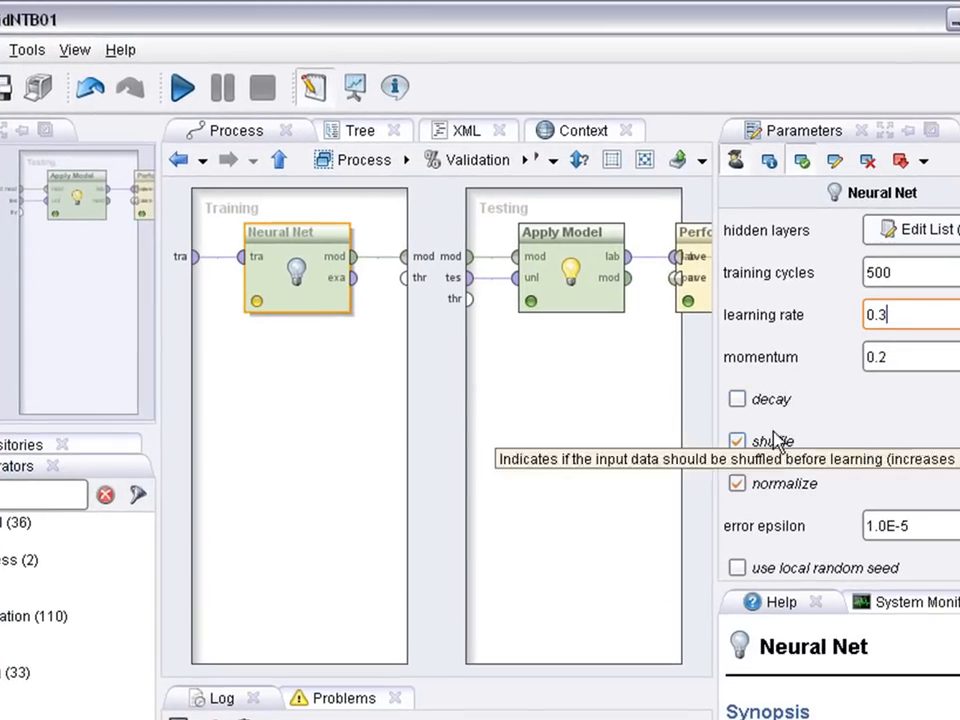
pyautogui.click(904, 356)
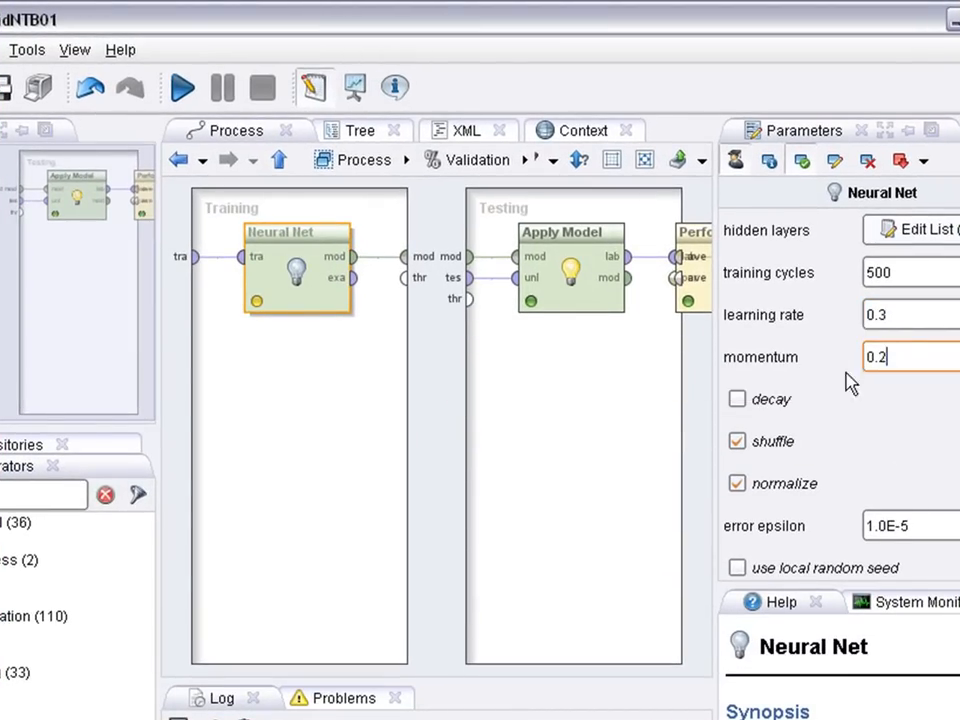
pyautogui.moveTo(840, 374)
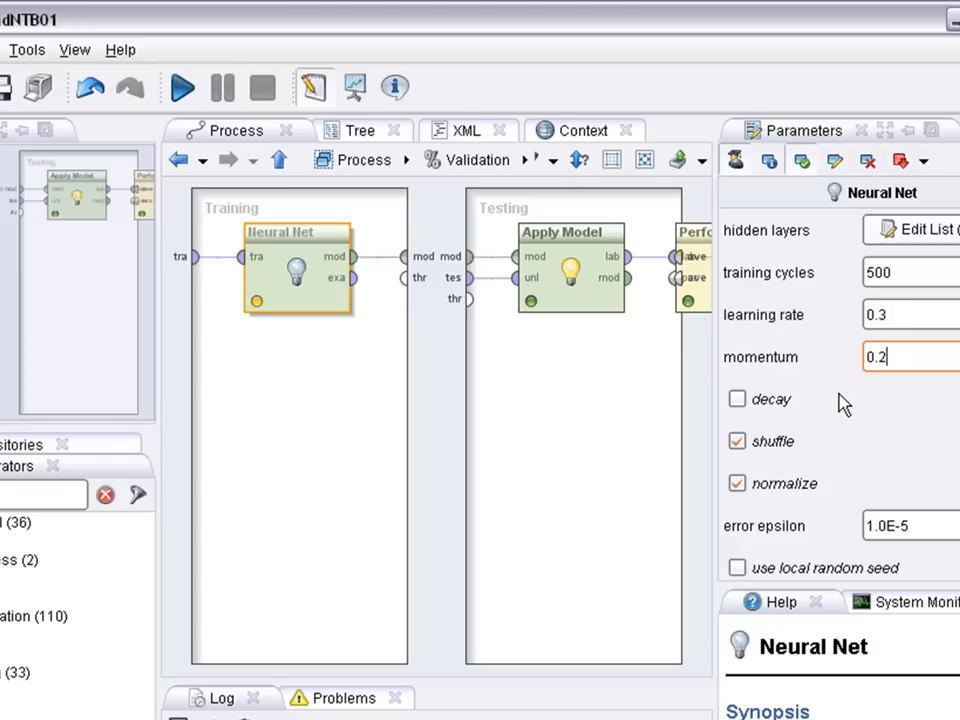
pyautogui.click(904, 314)
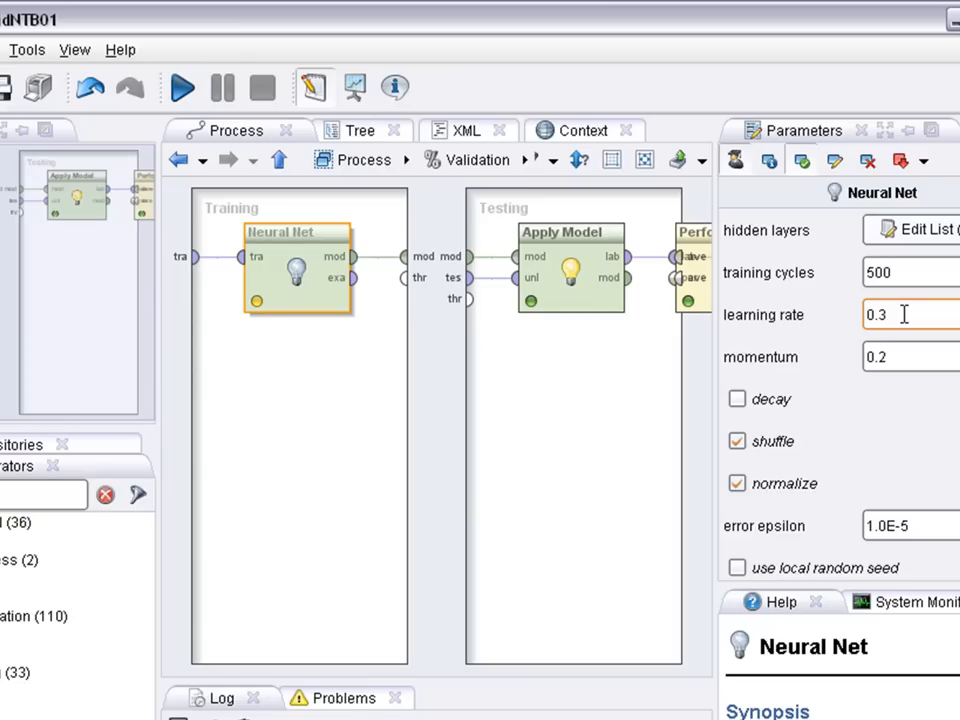
pyautogui.click(904, 356)
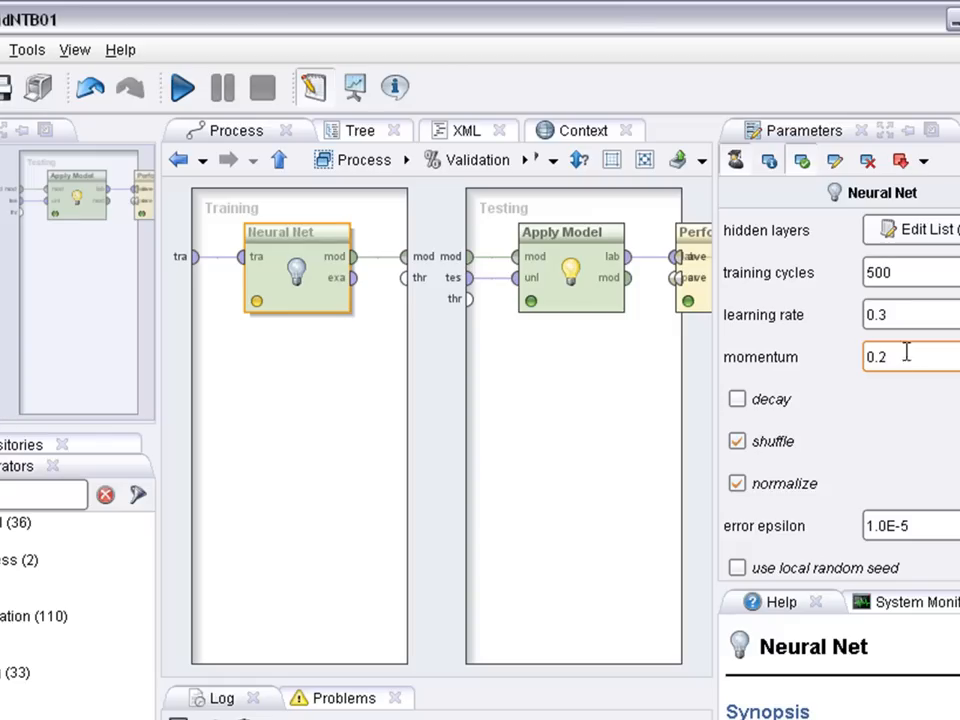
pyautogui.click(900, 314)
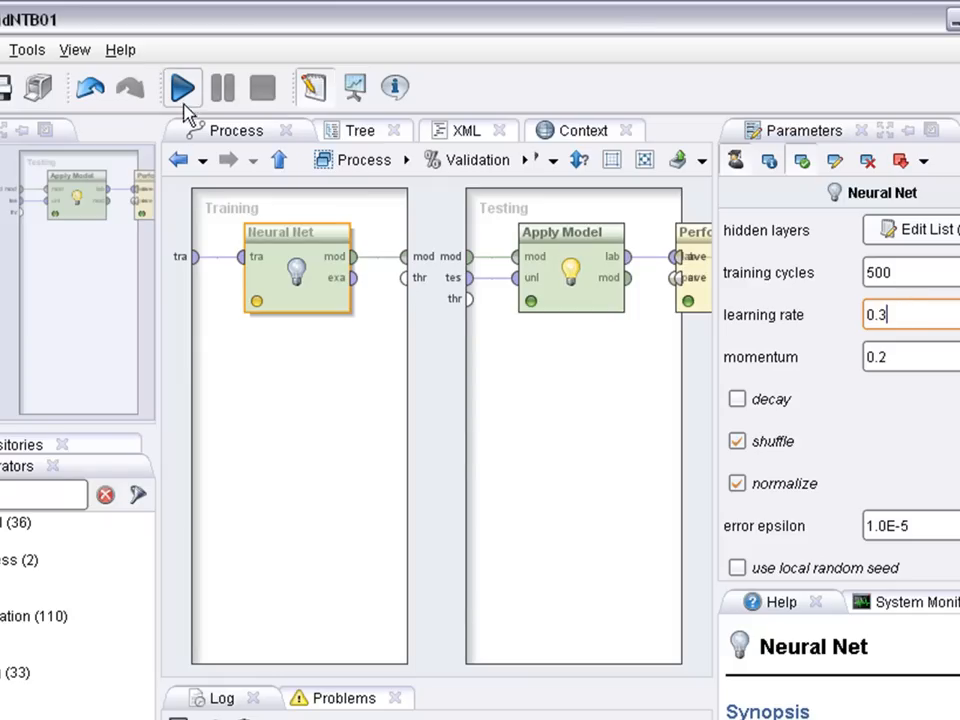
# Rerun the process, saving it first, and show the trained ImprovedNeuralNet graph.
pyautogui.click(182, 88)
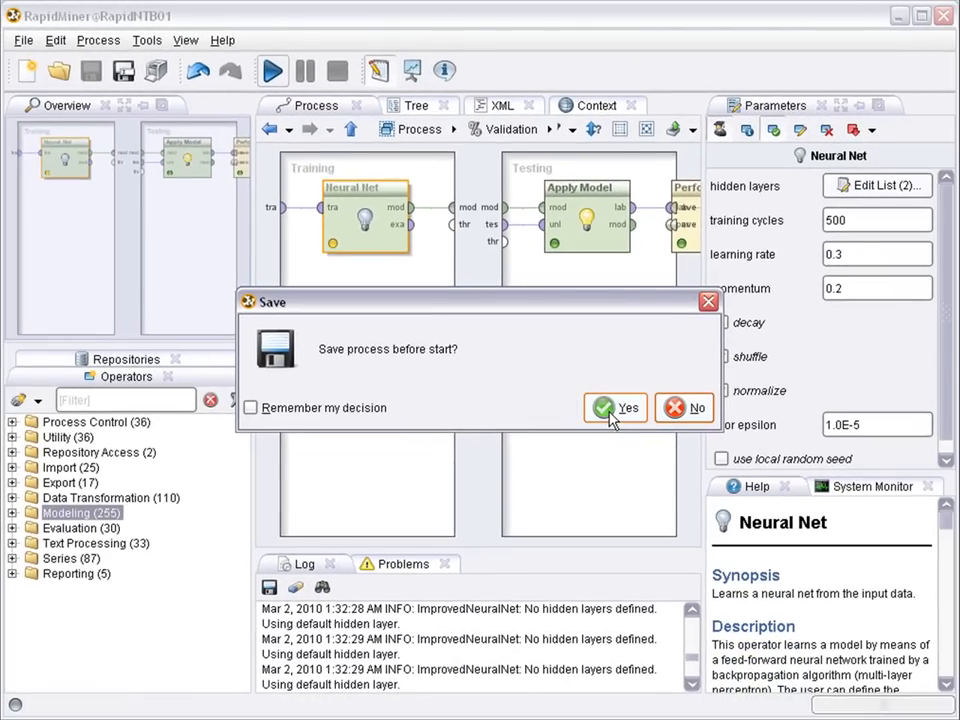
pyautogui.click(614, 408)
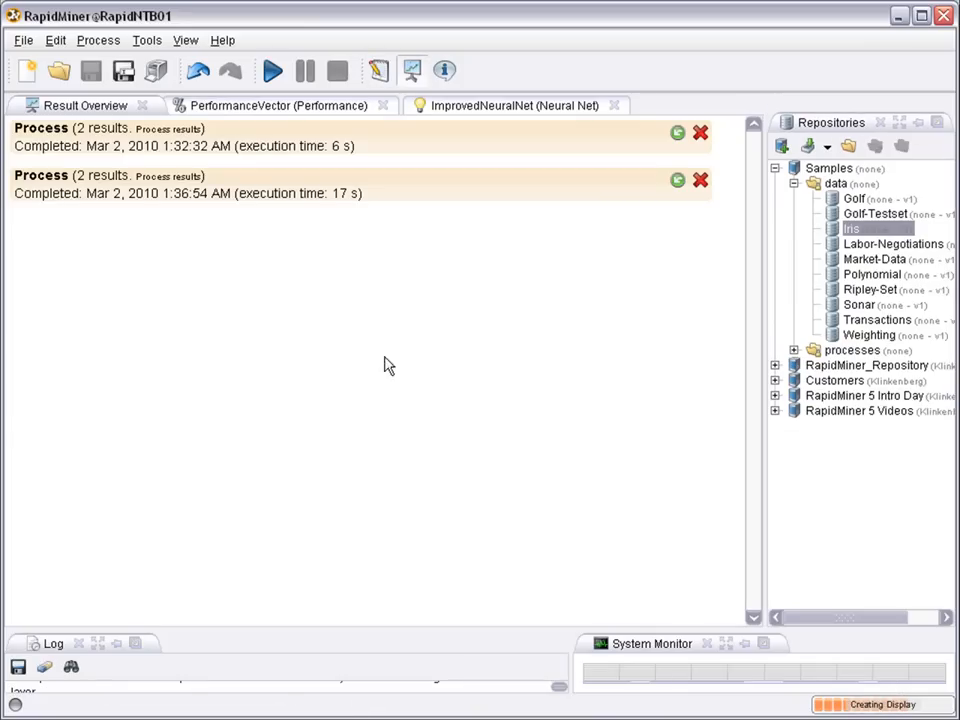
pyautogui.click(278, 104)
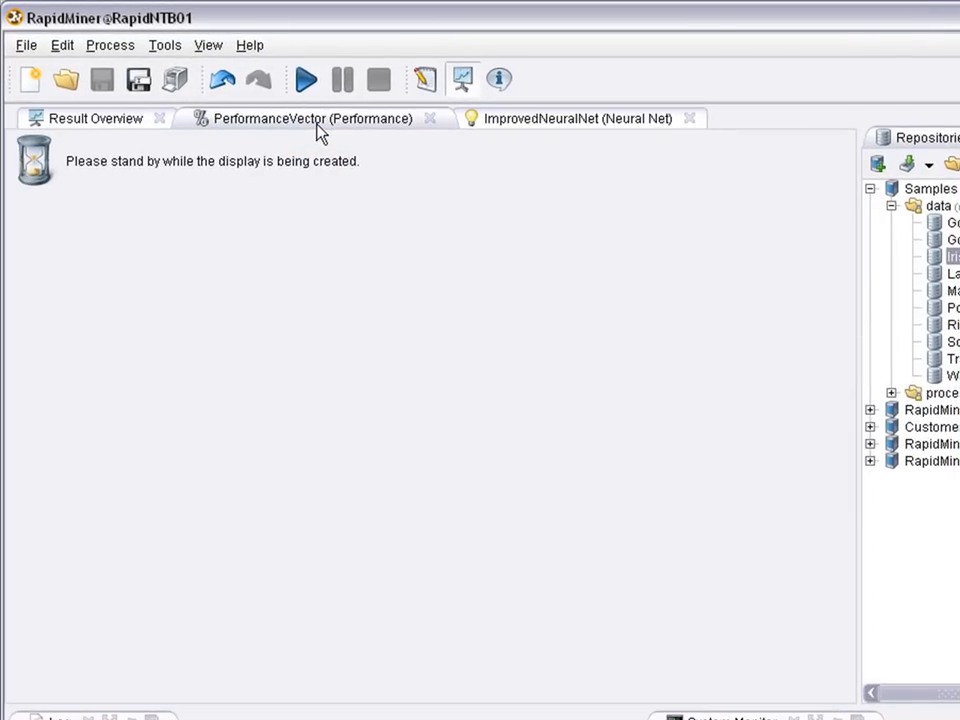
pyautogui.click(576, 118)
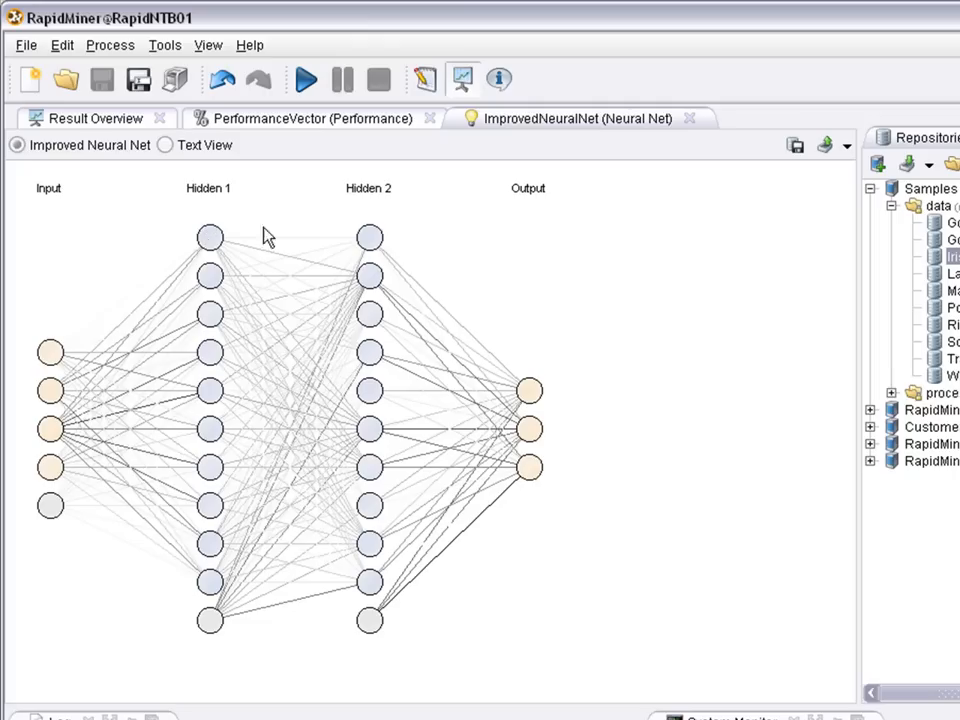
pyautogui.moveTo(402, 316)
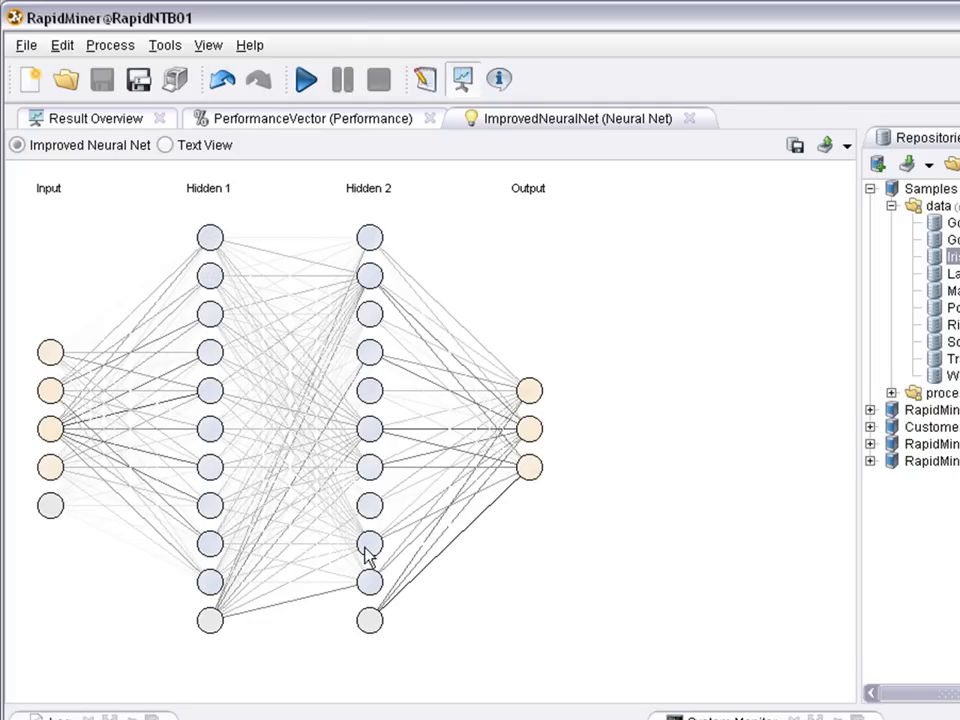
pyautogui.moveTo(472, 302)
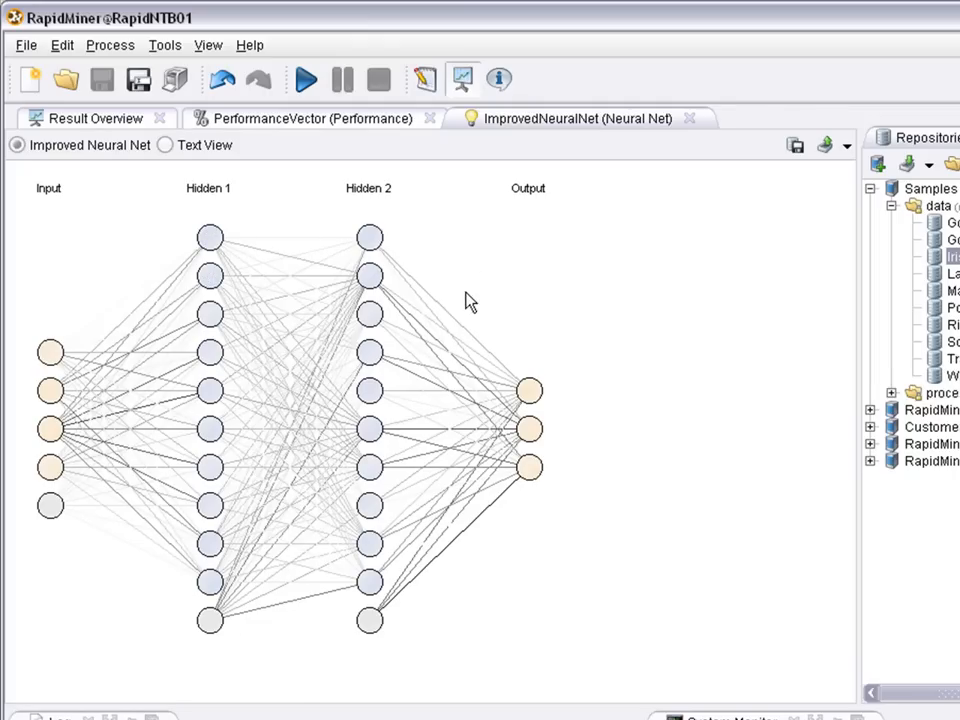
pyautogui.moveTo(72, 378)
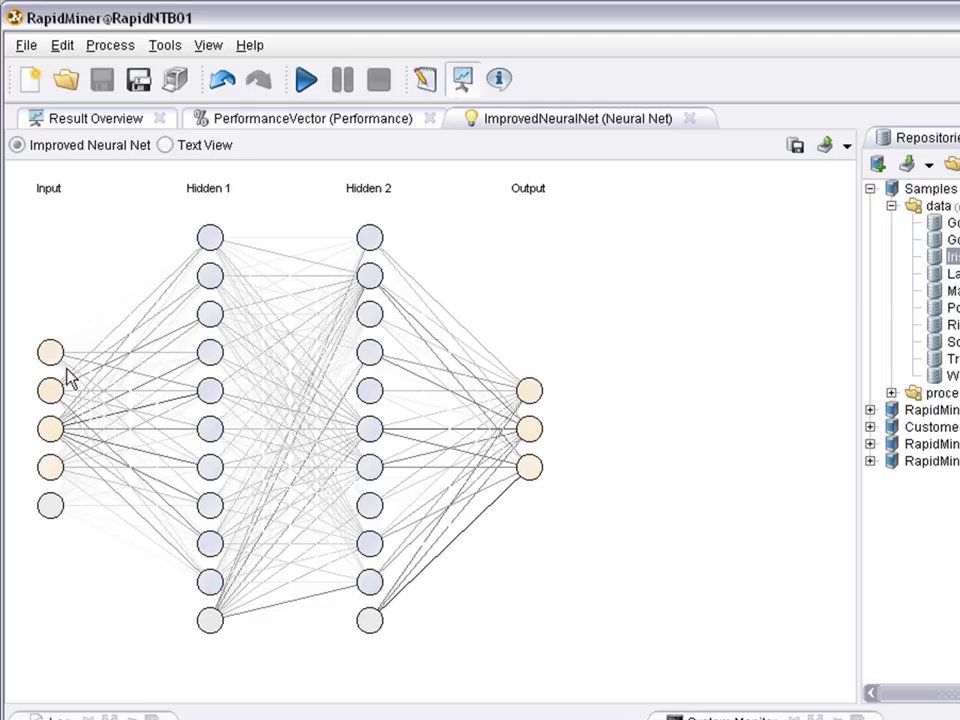
pyautogui.moveTo(76, 372)
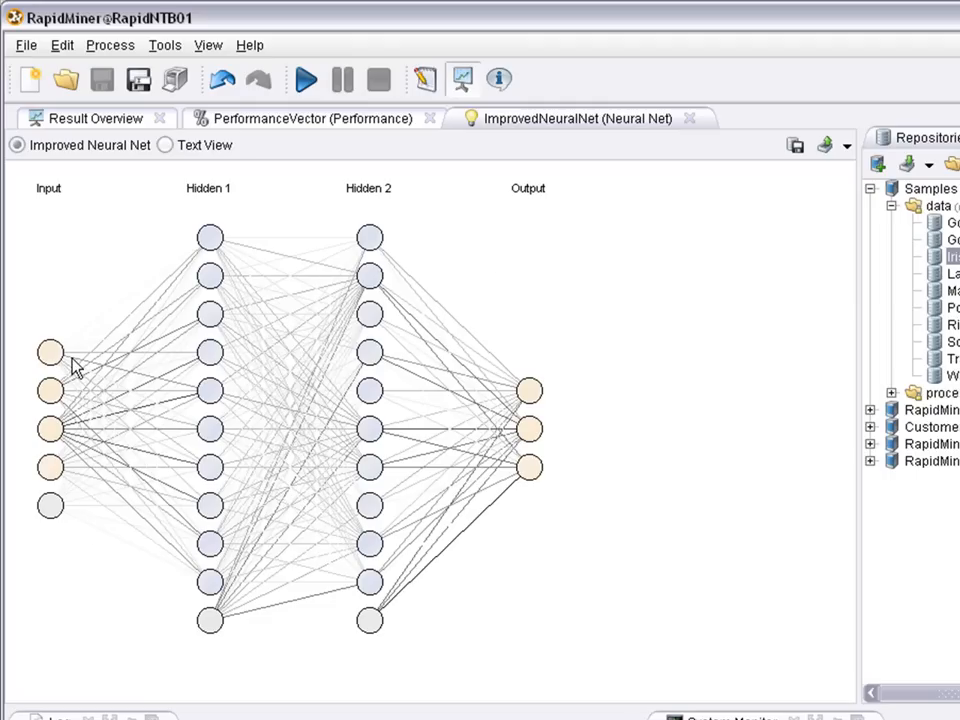
pyautogui.moveTo(598, 108)
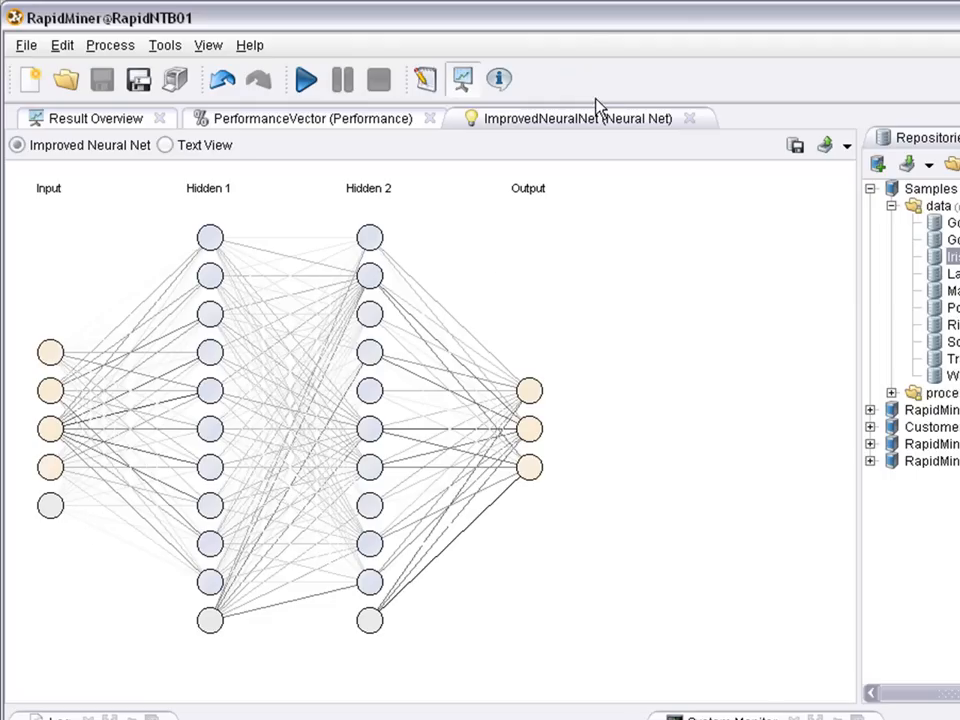
# Show the Performance Vector with 96.00% accuracy and the Iris confusion matrix.
pyautogui.click(304, 118)
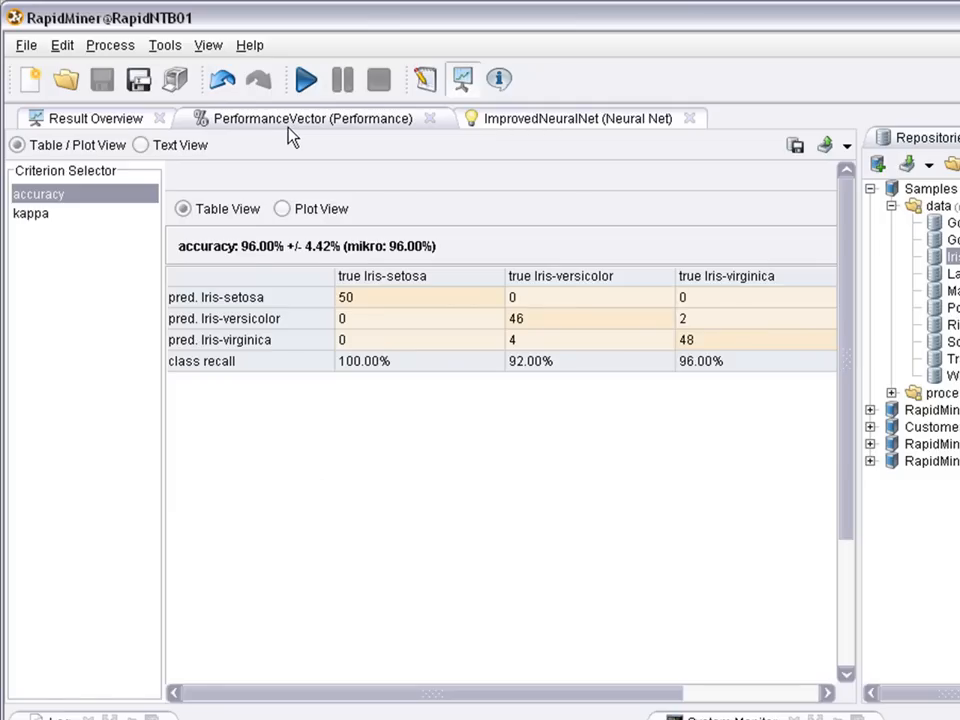
pyautogui.moveTo(184, 258)
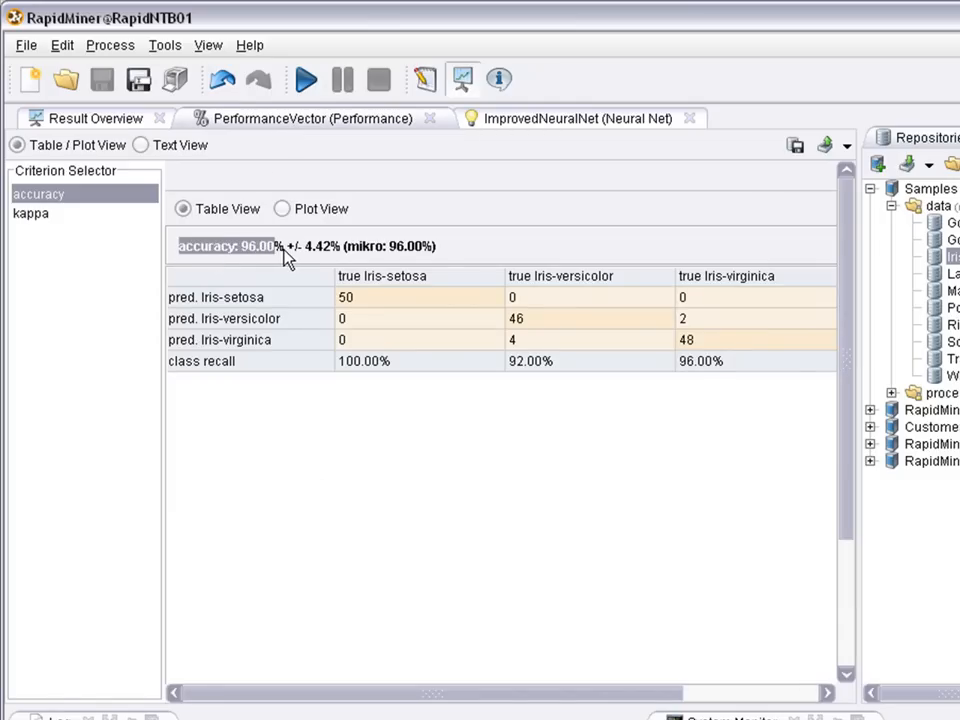
pyautogui.moveTo(416, 364)
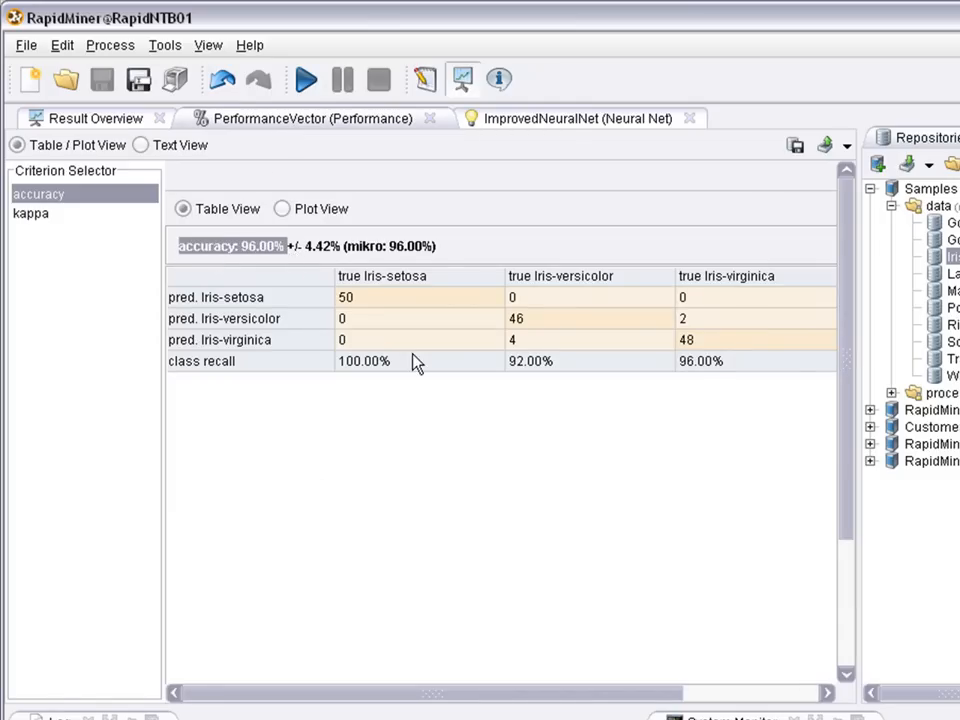
pyautogui.moveTo(428, 358)
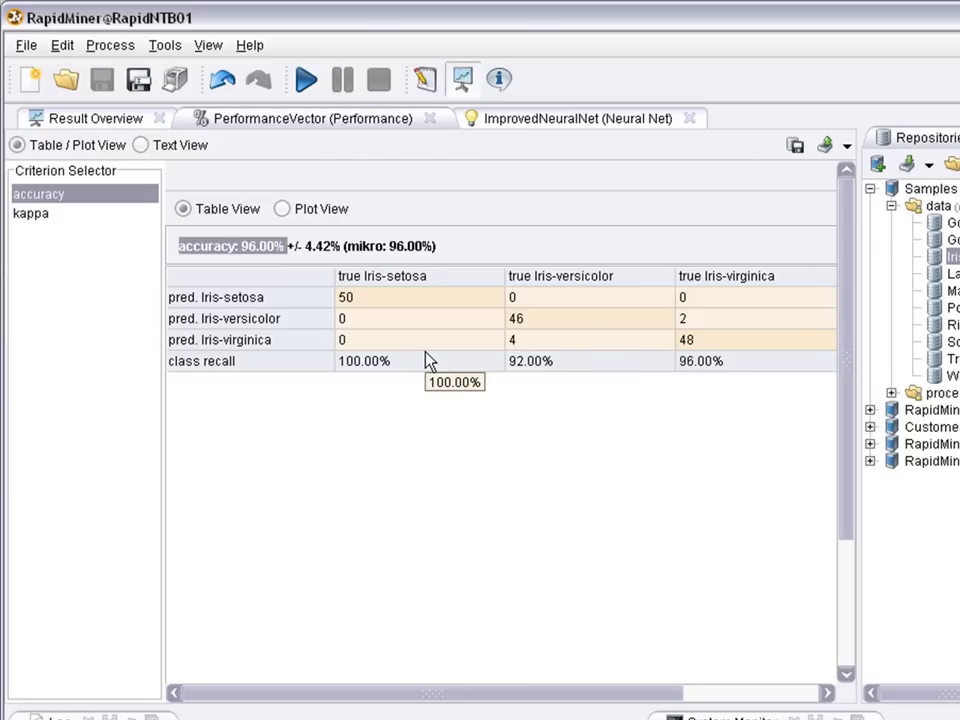
pyautogui.moveTo(470, 392)
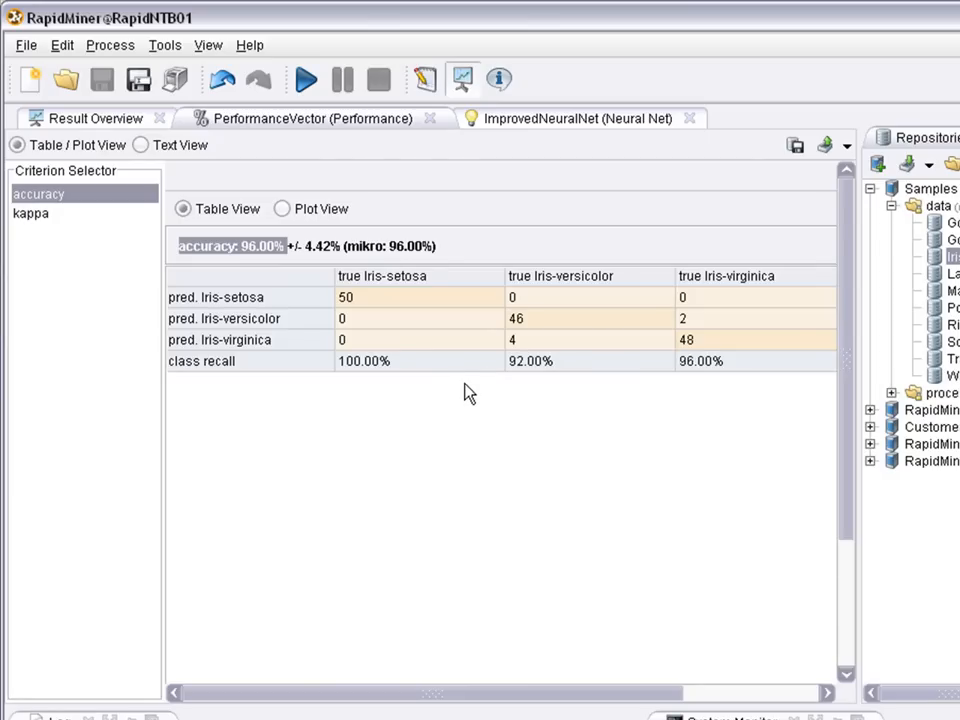